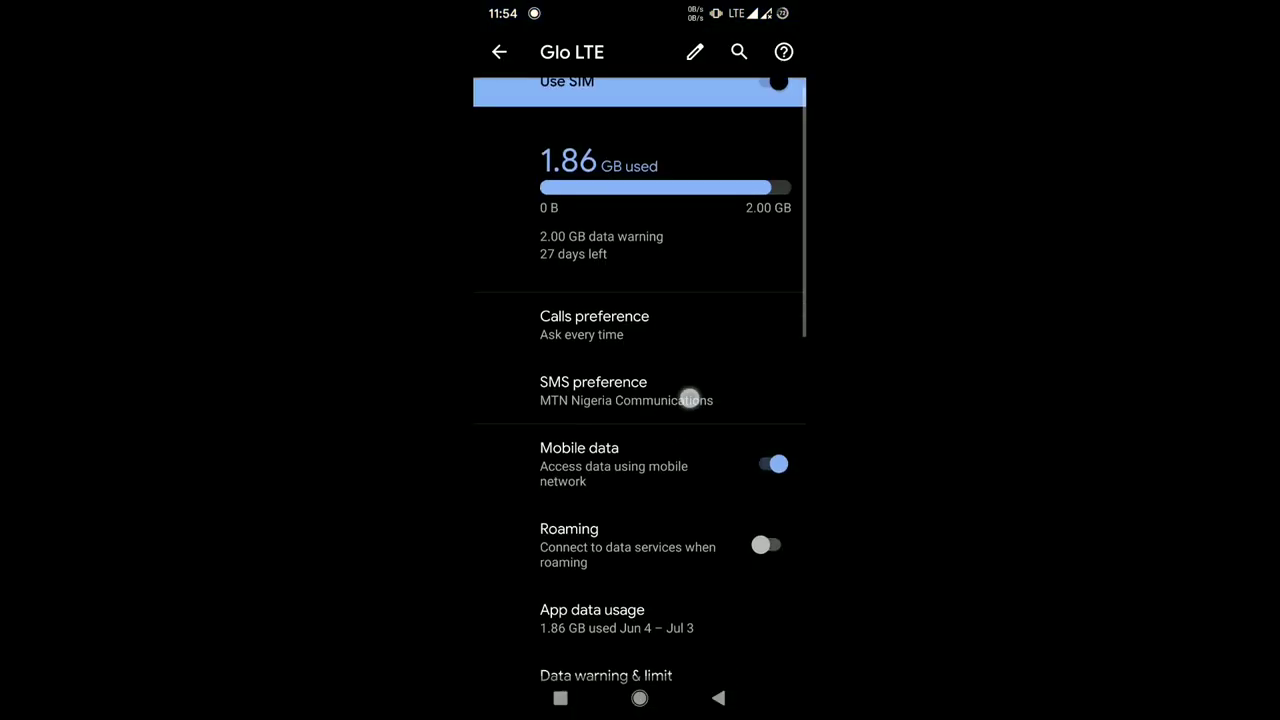
Review mobile data usage by app, then go to Privacy > Permission manager.
click(592, 618)
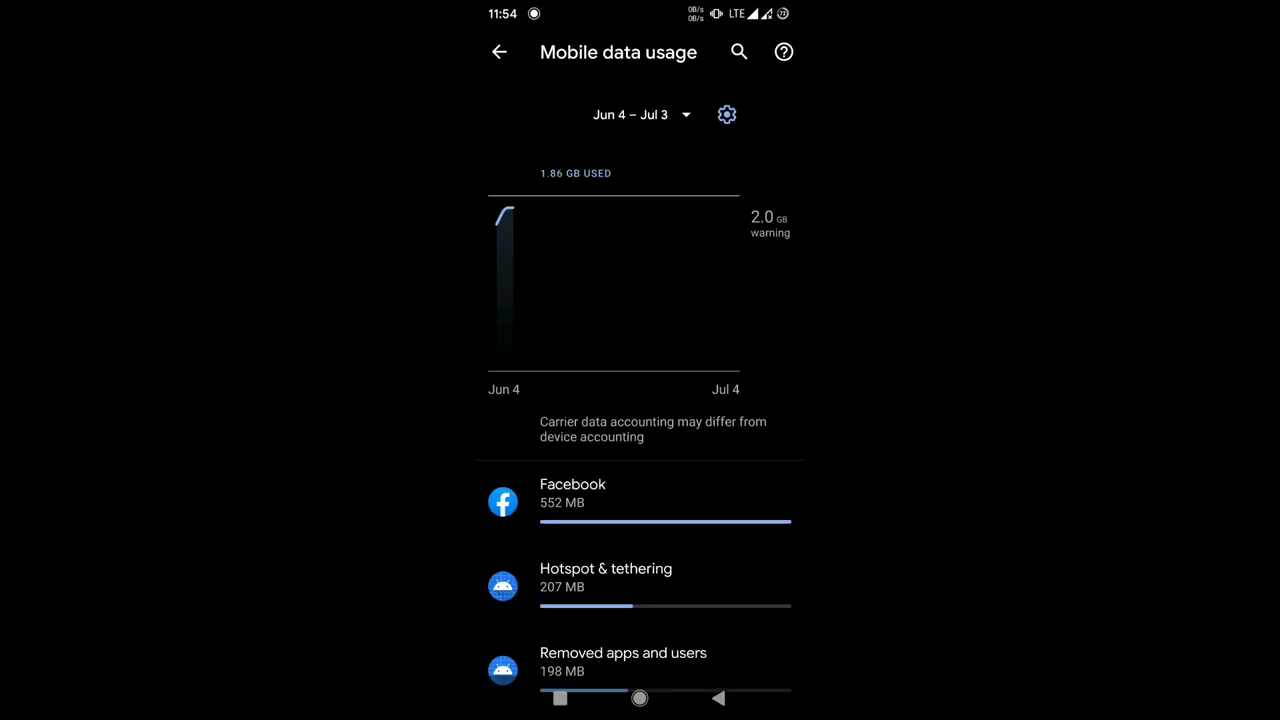
scroll(down, 3)
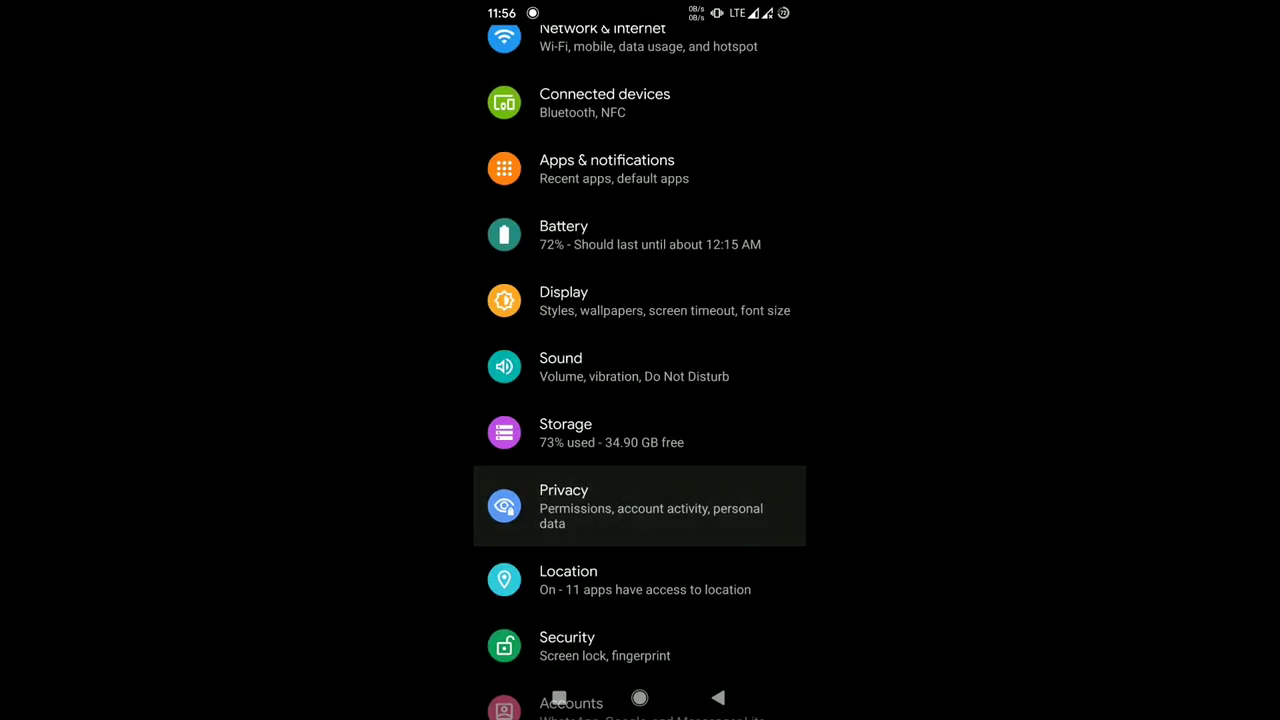
click(640, 504)
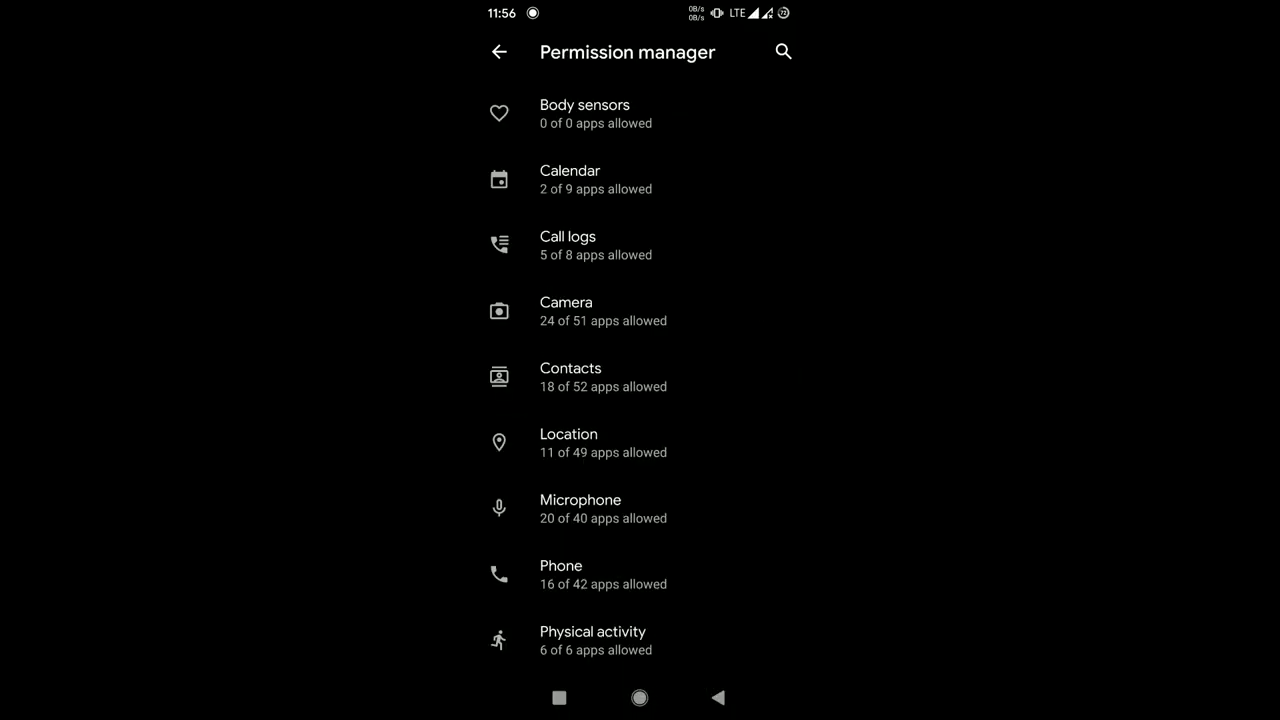
scroll(down, 3)
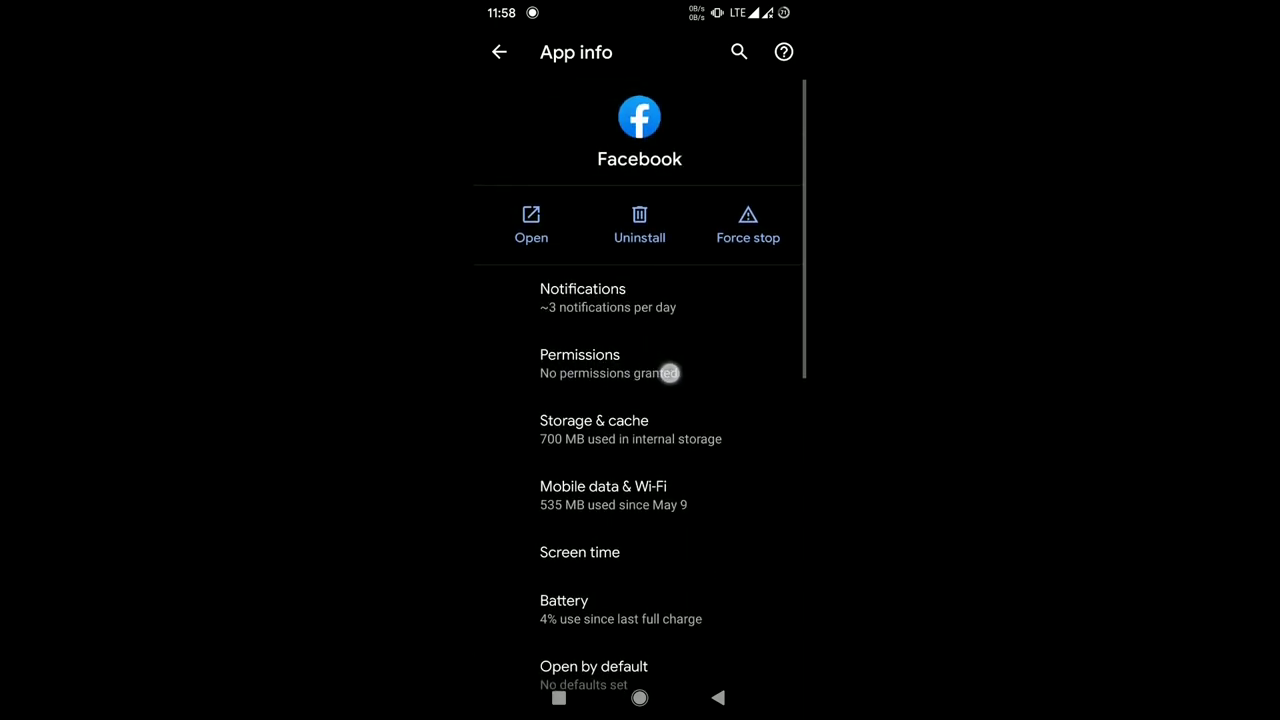
Confirm Facebook's permissions are all denied in App info, then return to the home screen.
click(580, 364)
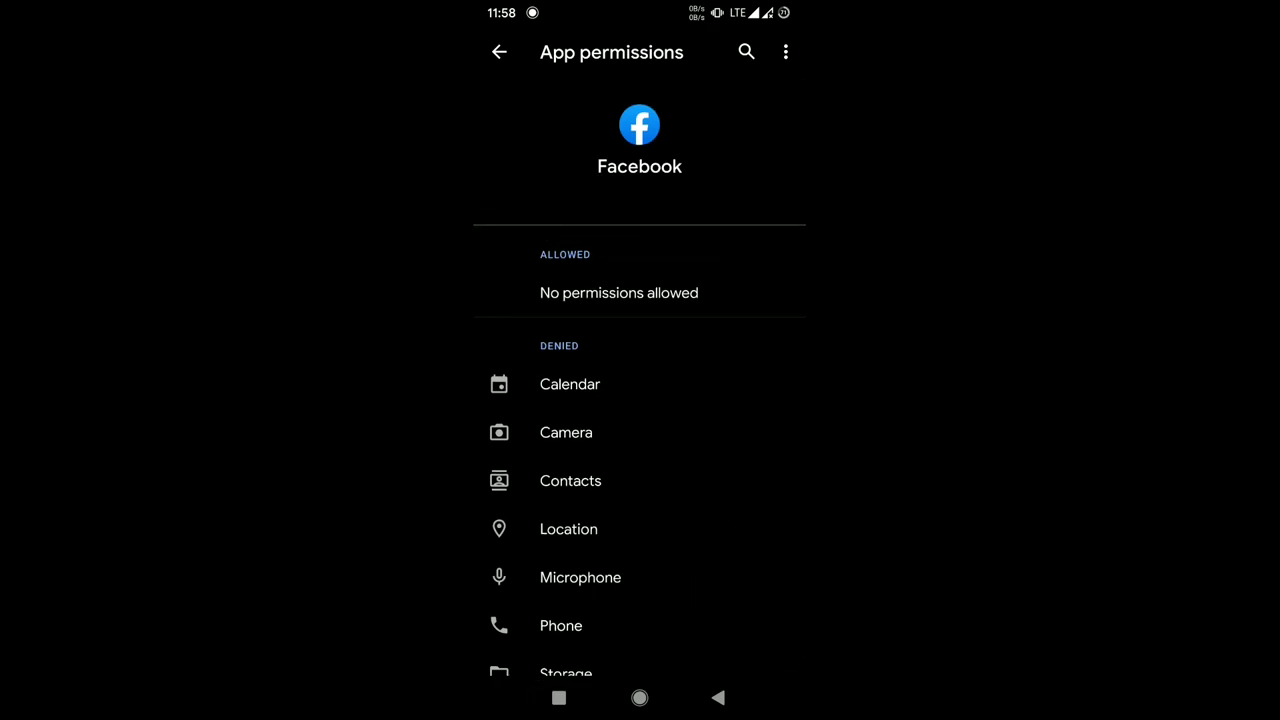
click(500, 52)
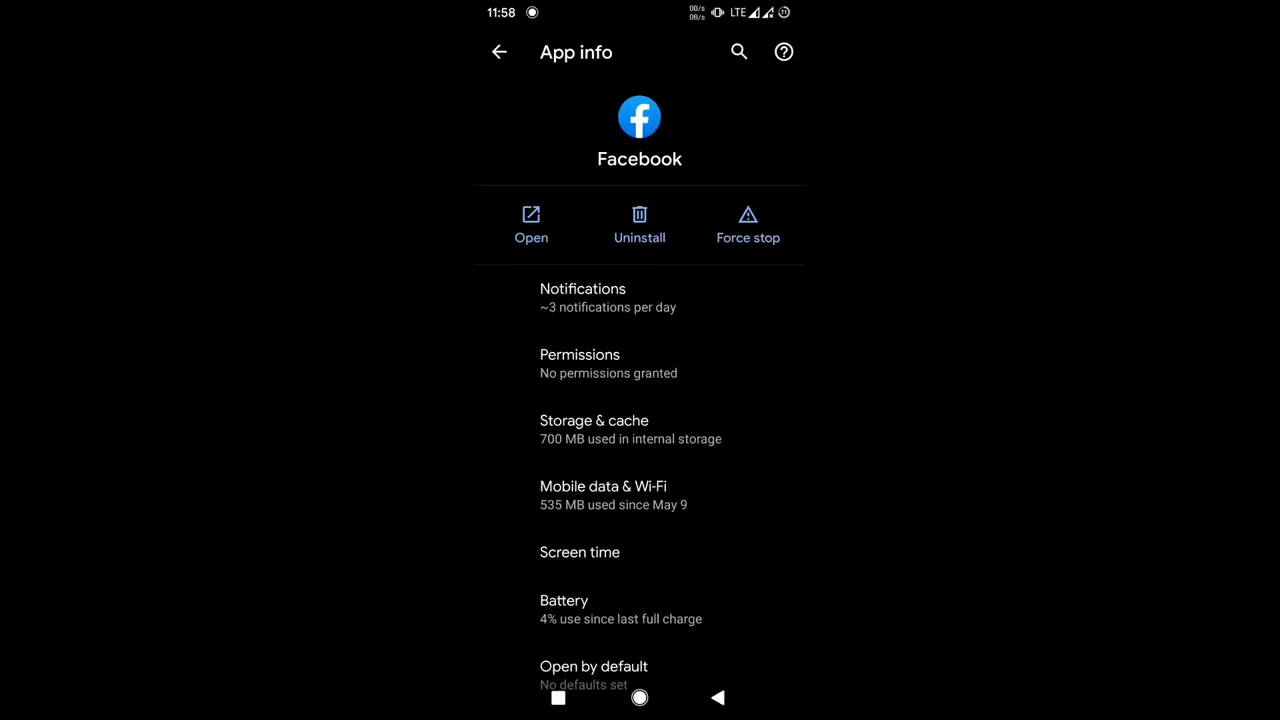
click(640, 428)
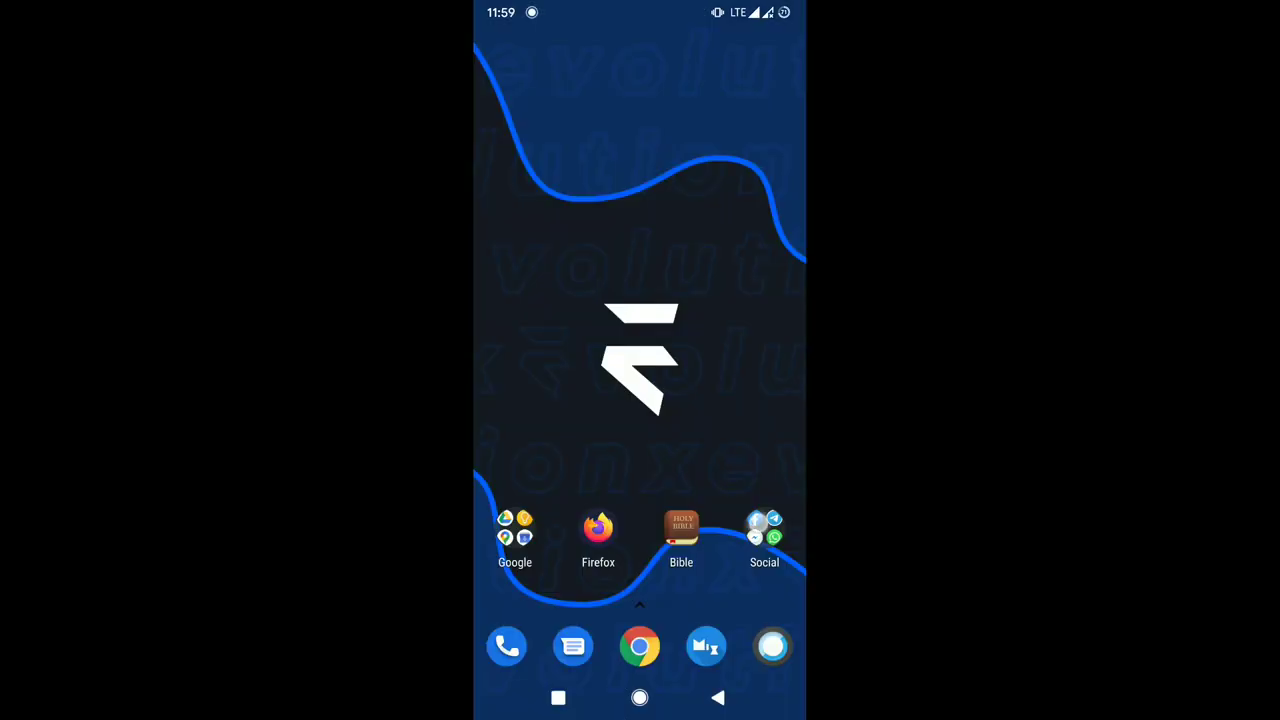
Launch Facebook, sign in with phone/email and password, and choose Not Now for saving login info.
click(764, 530)
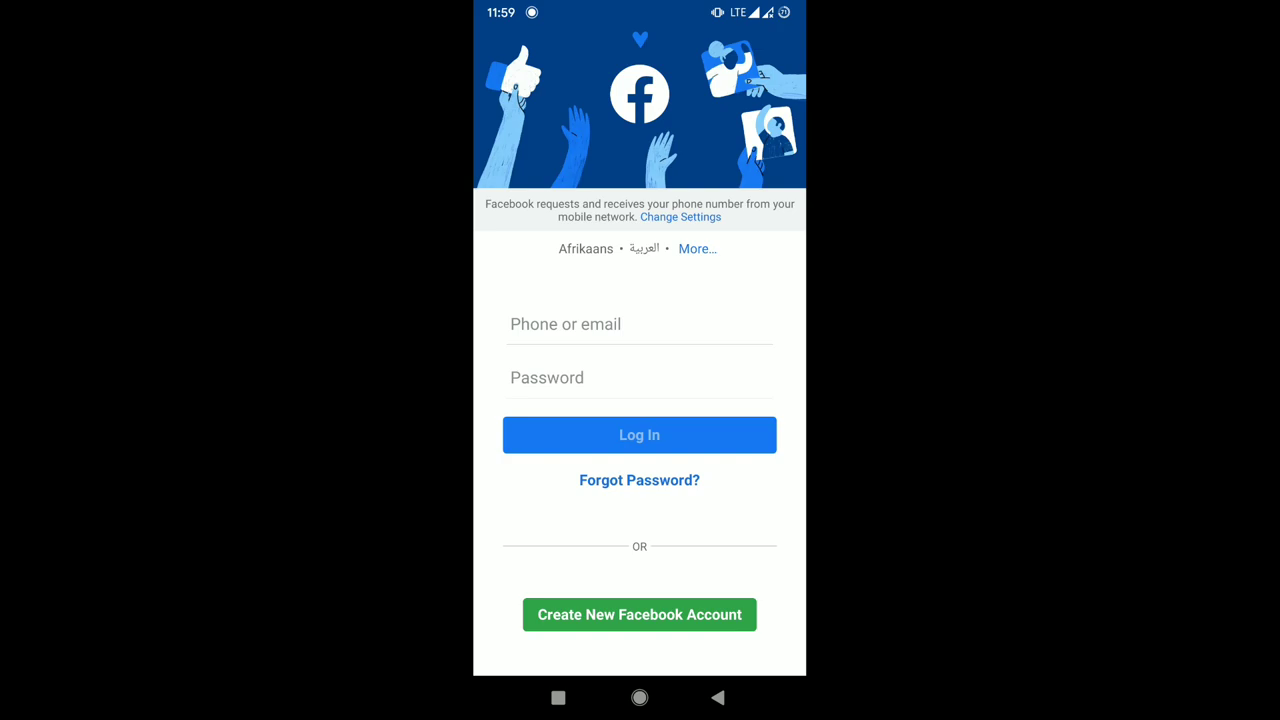
click(640, 324)
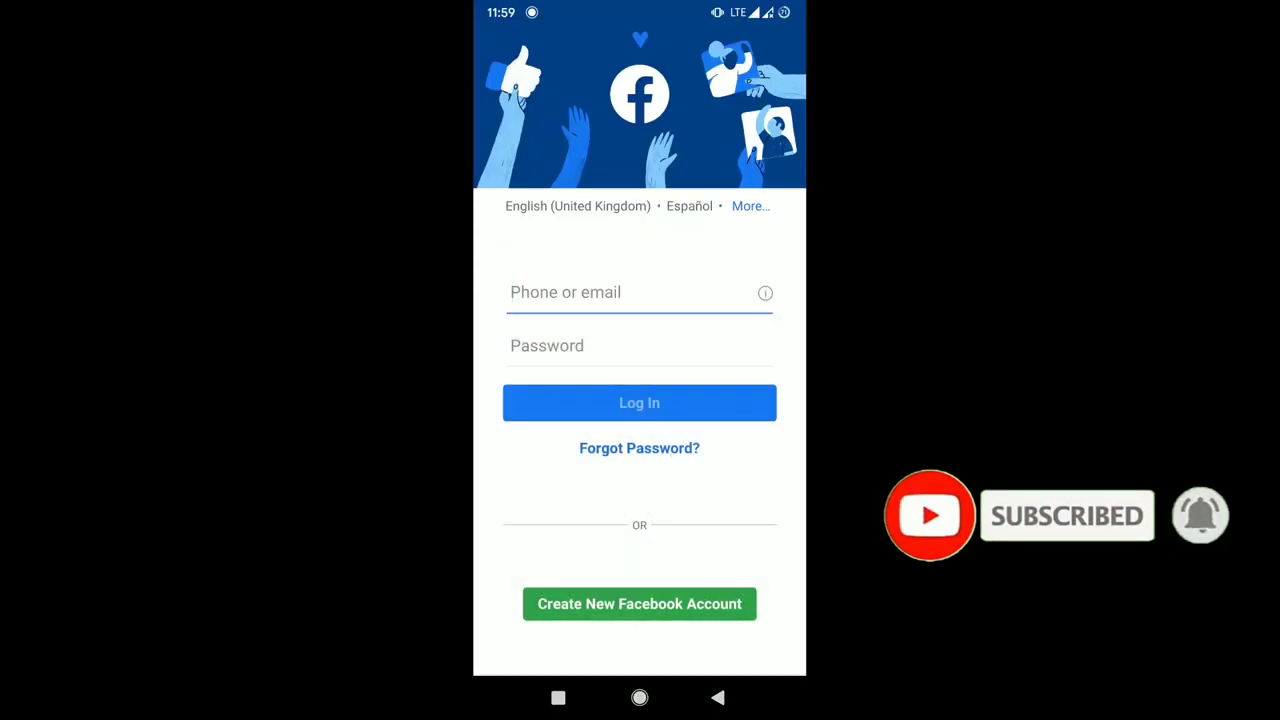
click(640, 292)
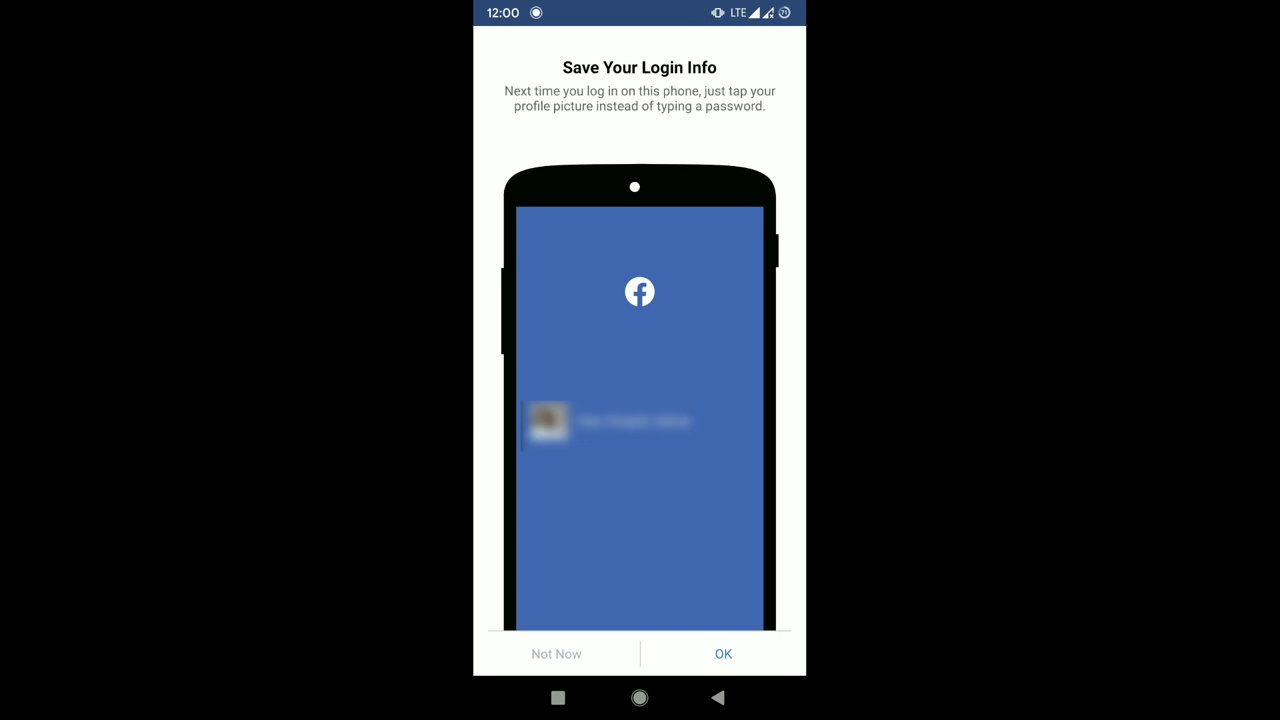
click(724, 652)
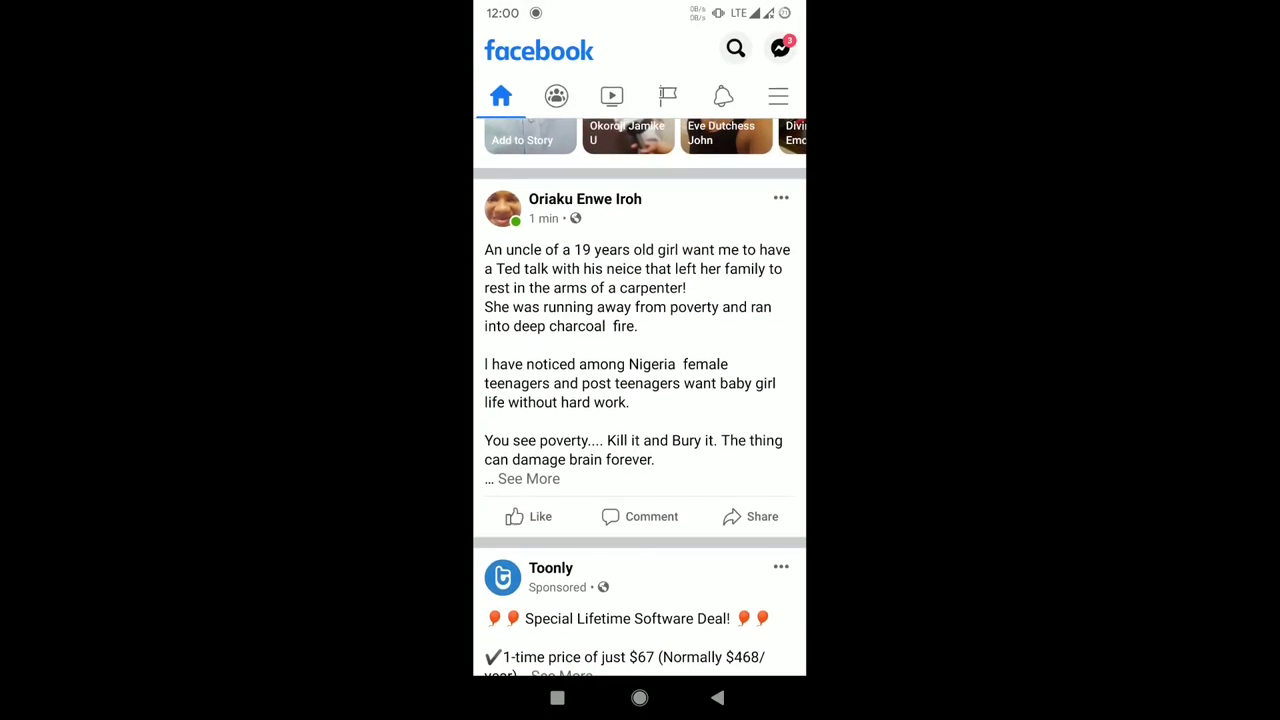
From the menu go to Settings & Privacy > Settings and reach Media and Contacts.
click(778, 96)
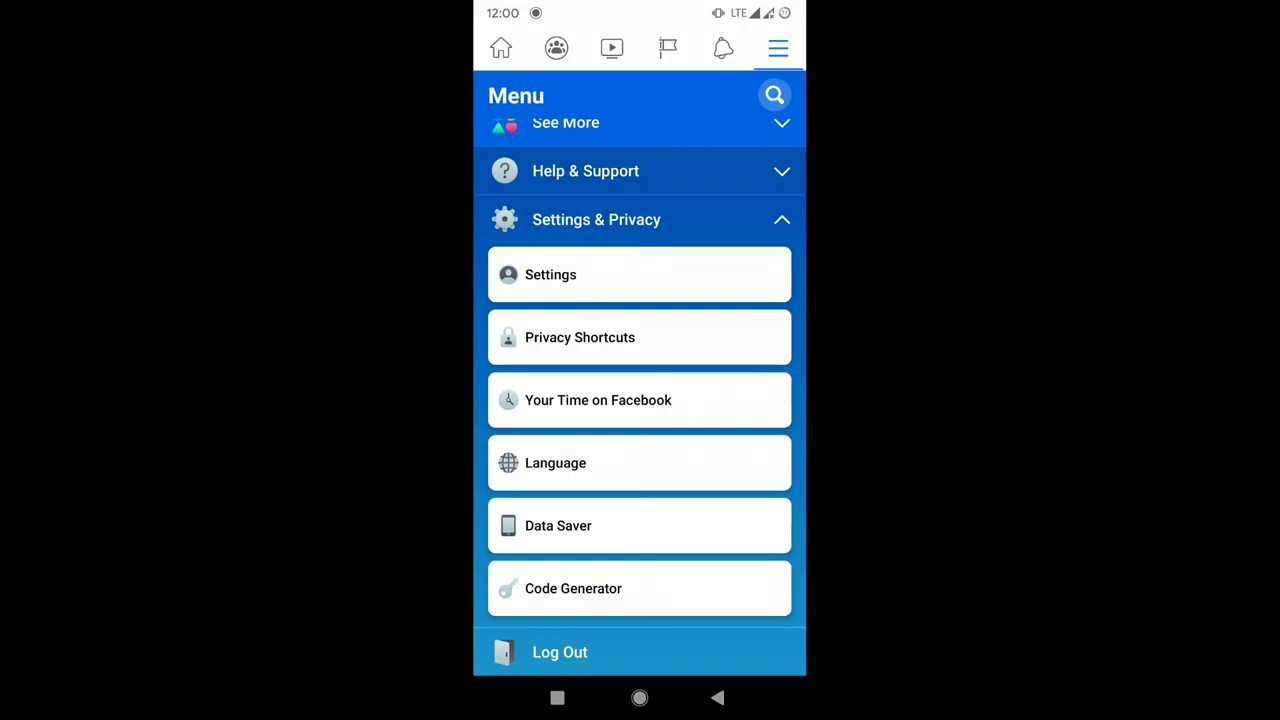
click(550, 274)
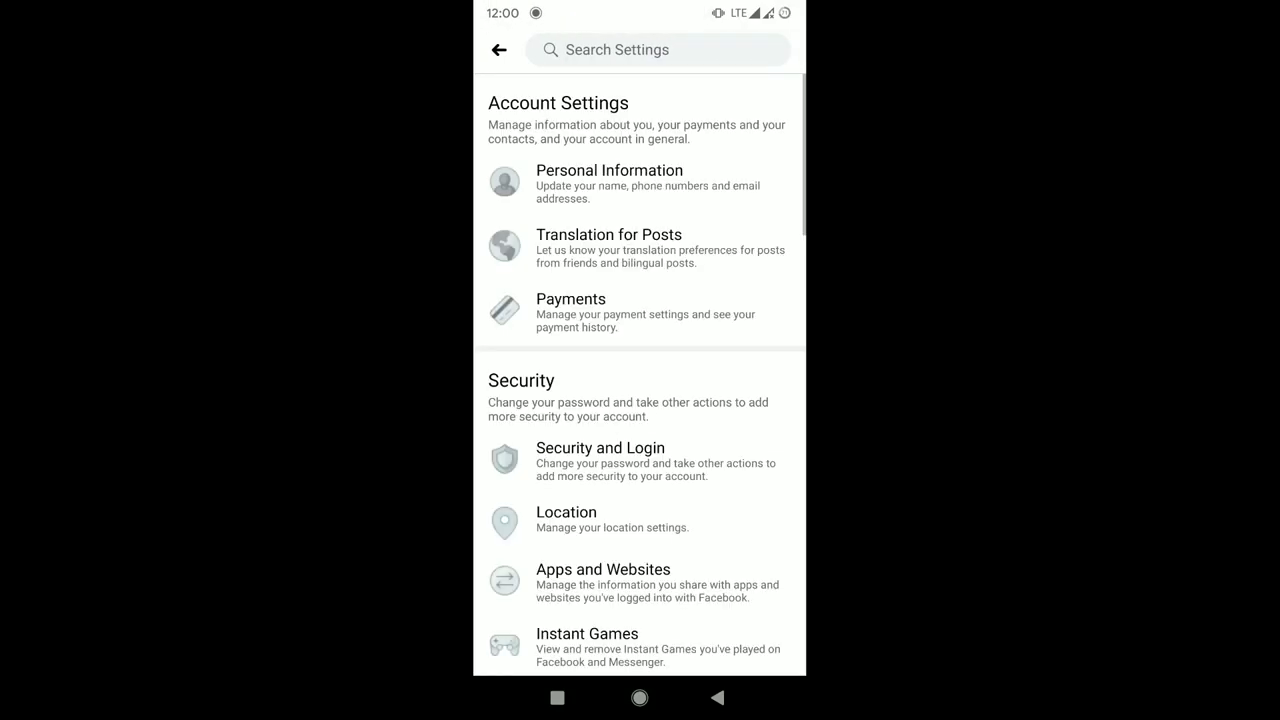
scroll(down, 3)
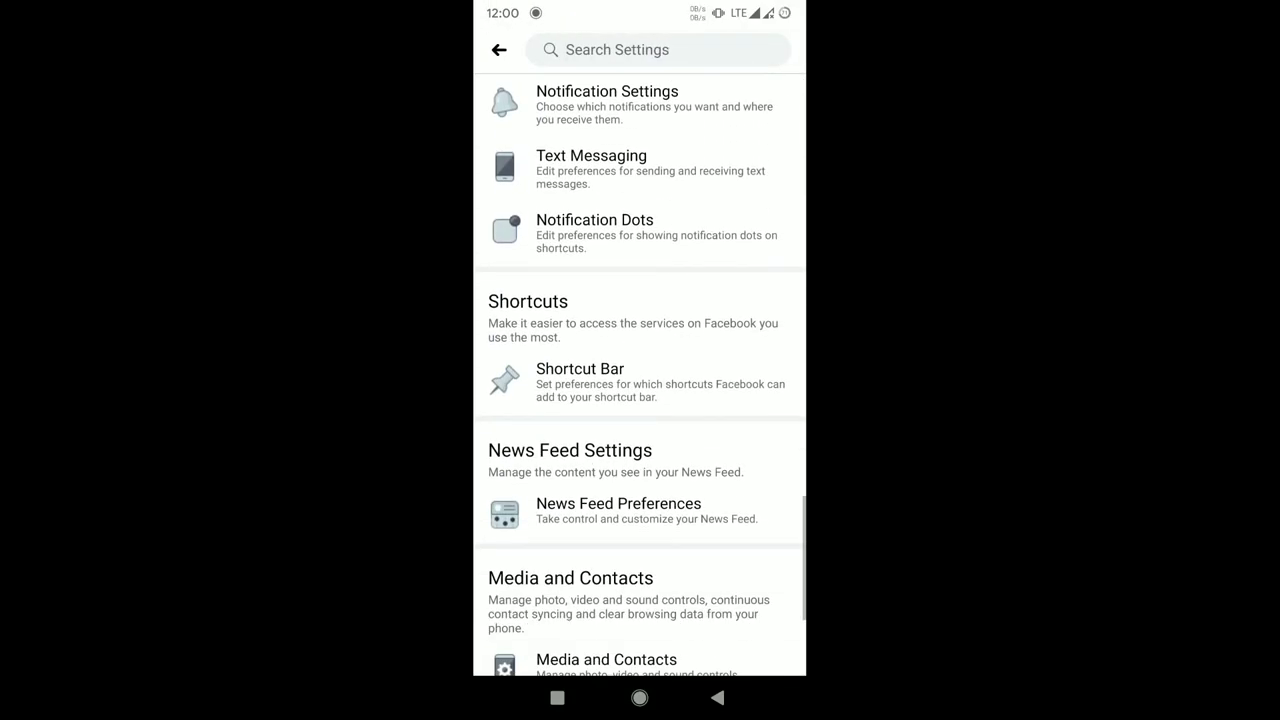
scroll(down, 3)
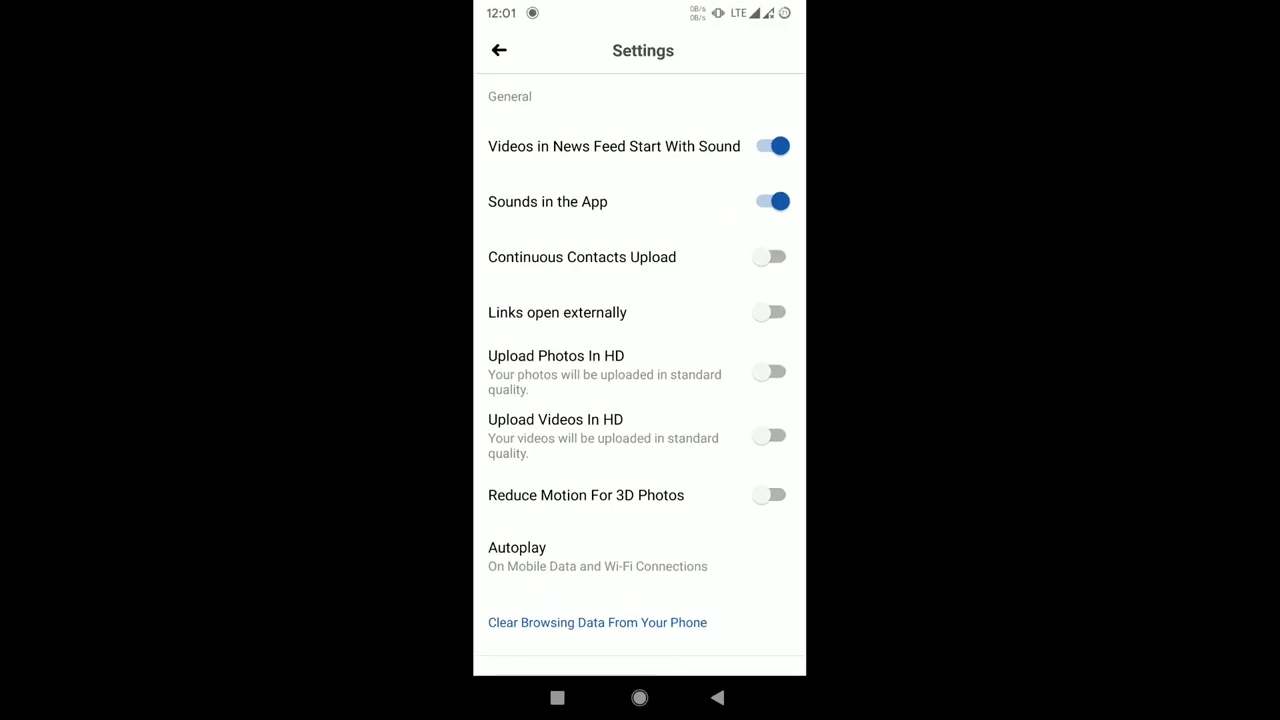
Turn off video sound and in-app sounds, make links open externally, and set Autoplay to Never.
click(770, 146)
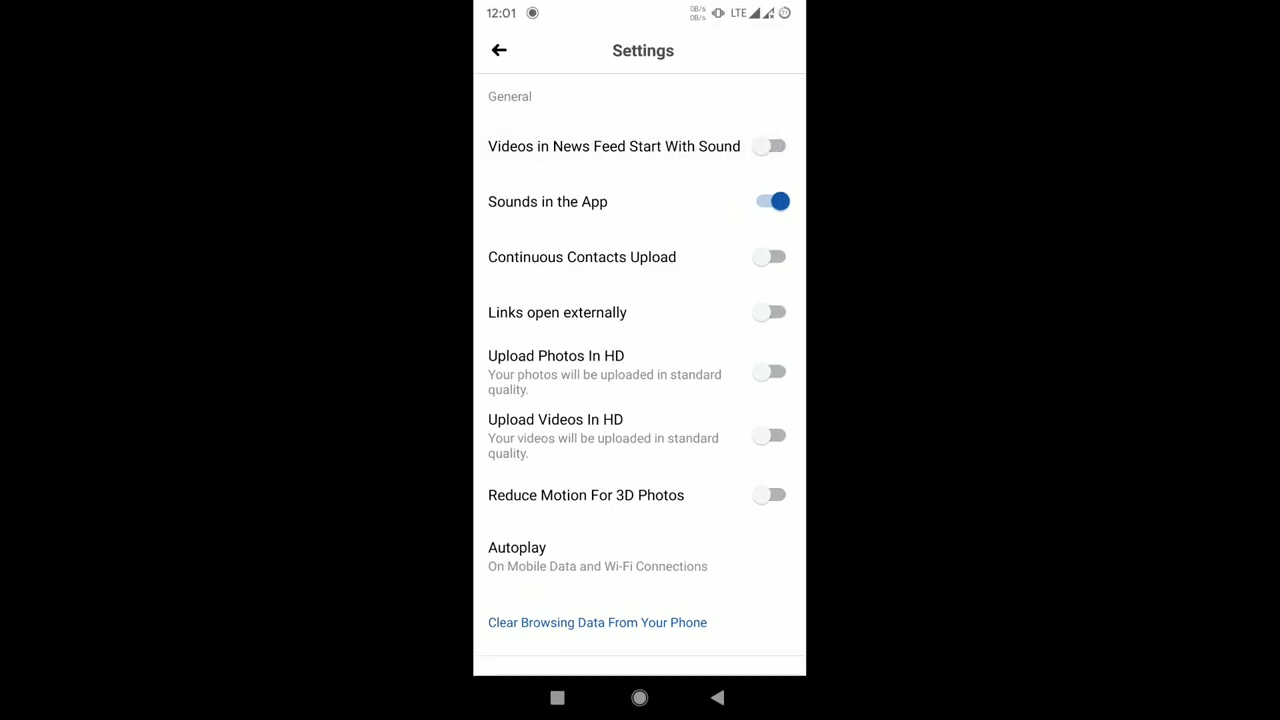
click(768, 200)
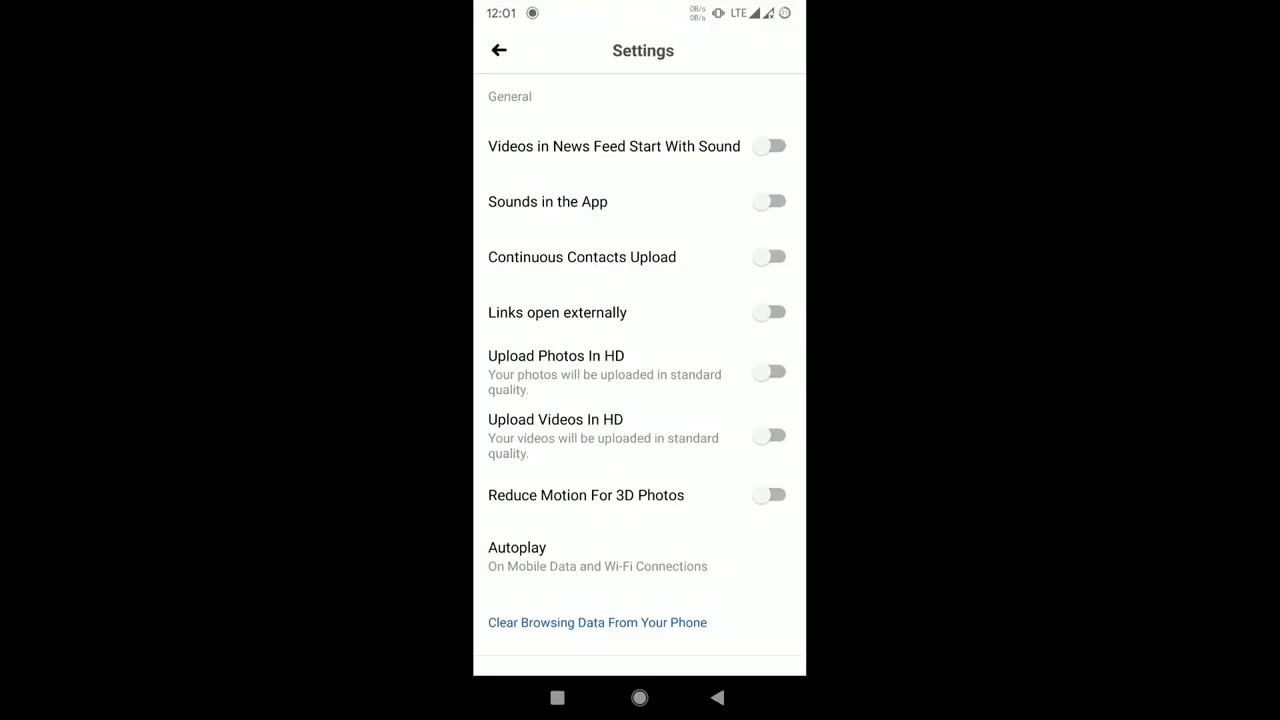
click(770, 312)
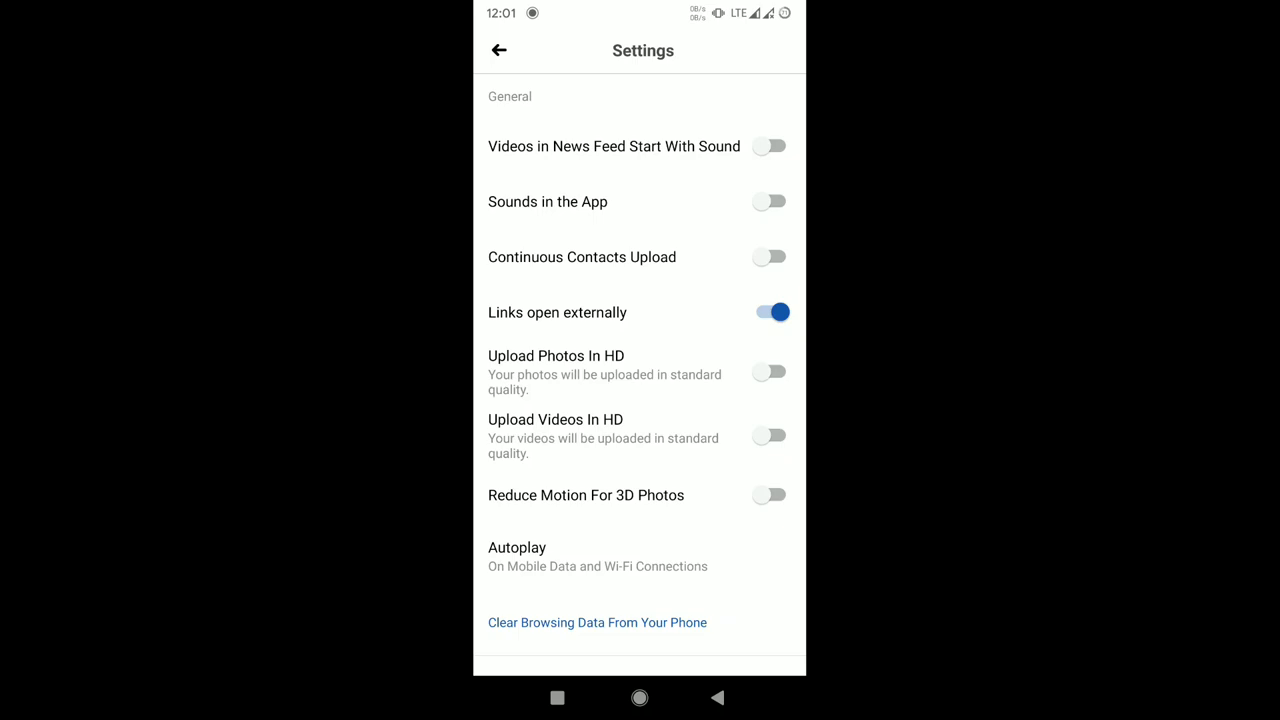
click(770, 372)
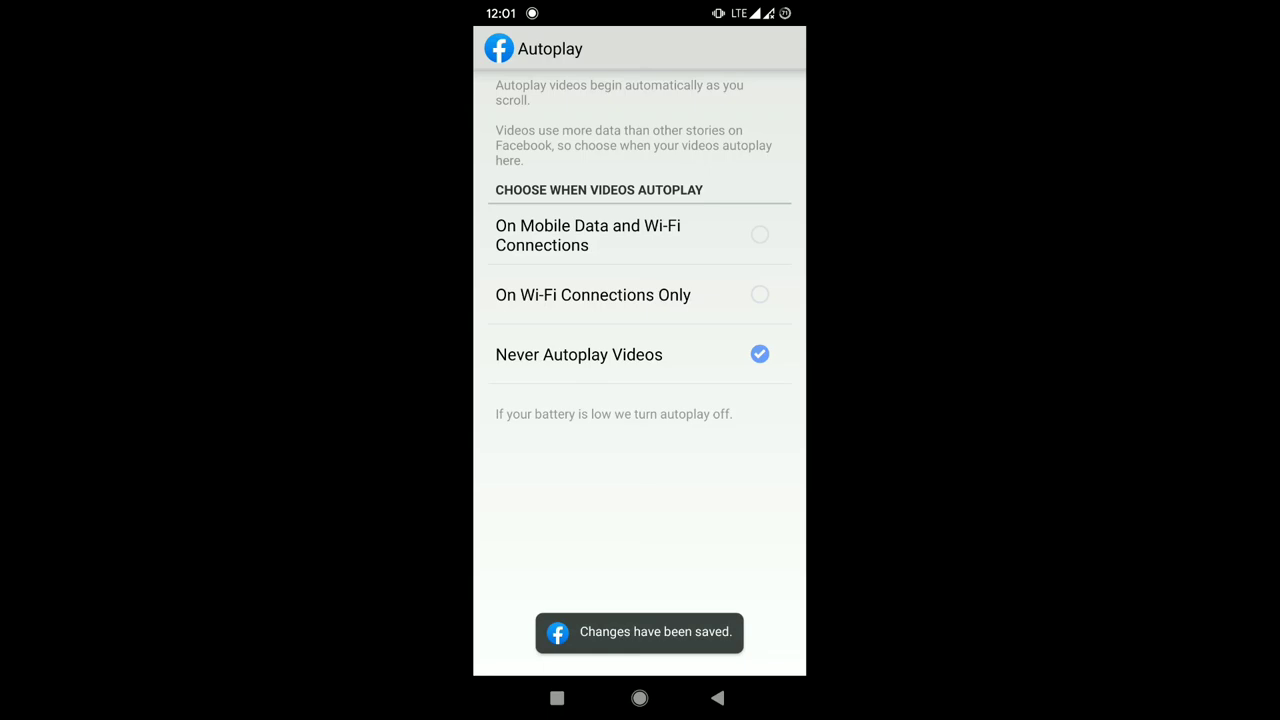
click(500, 48)
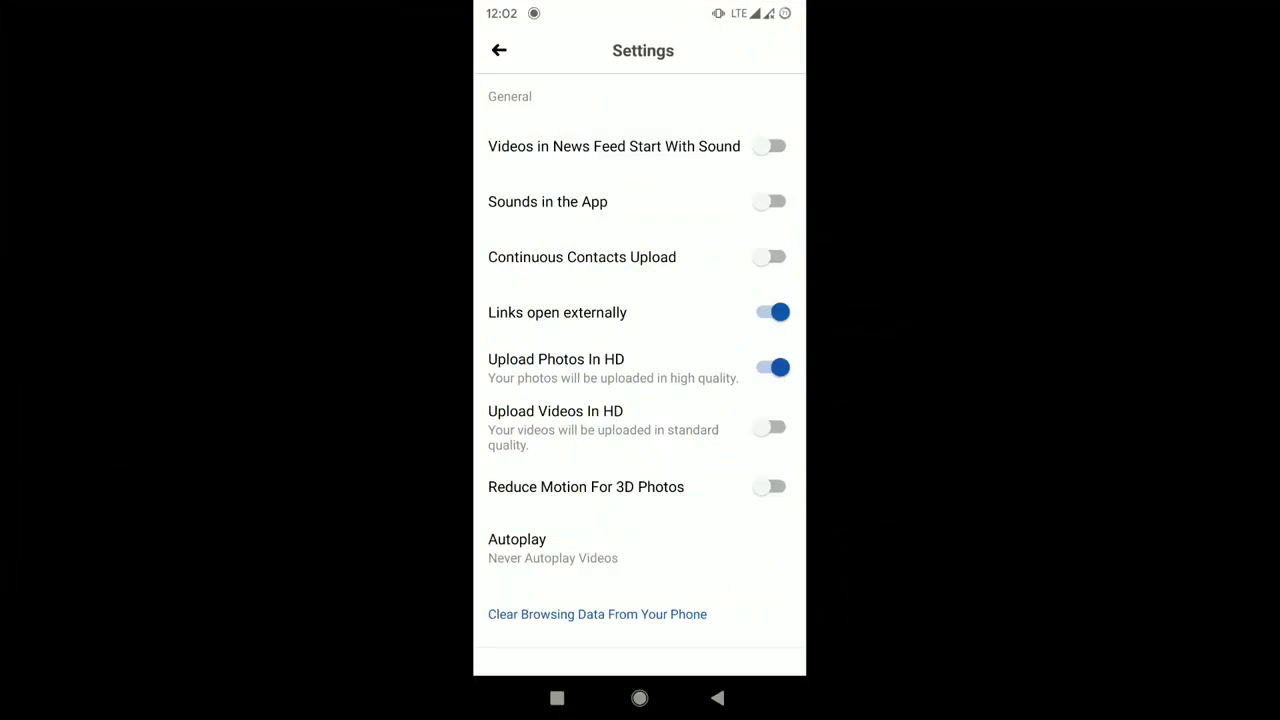
Clear Facebook's browsing data from the phone and confirm with OK.
click(596, 614)
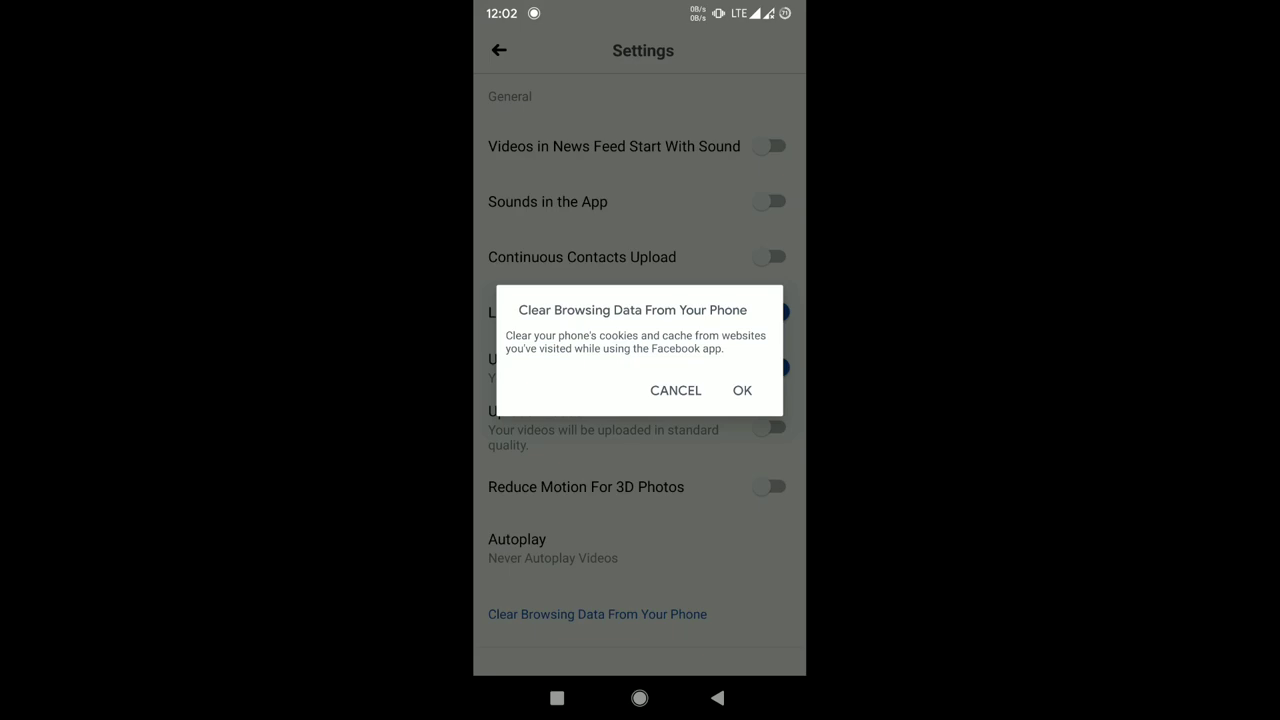
click(742, 390)
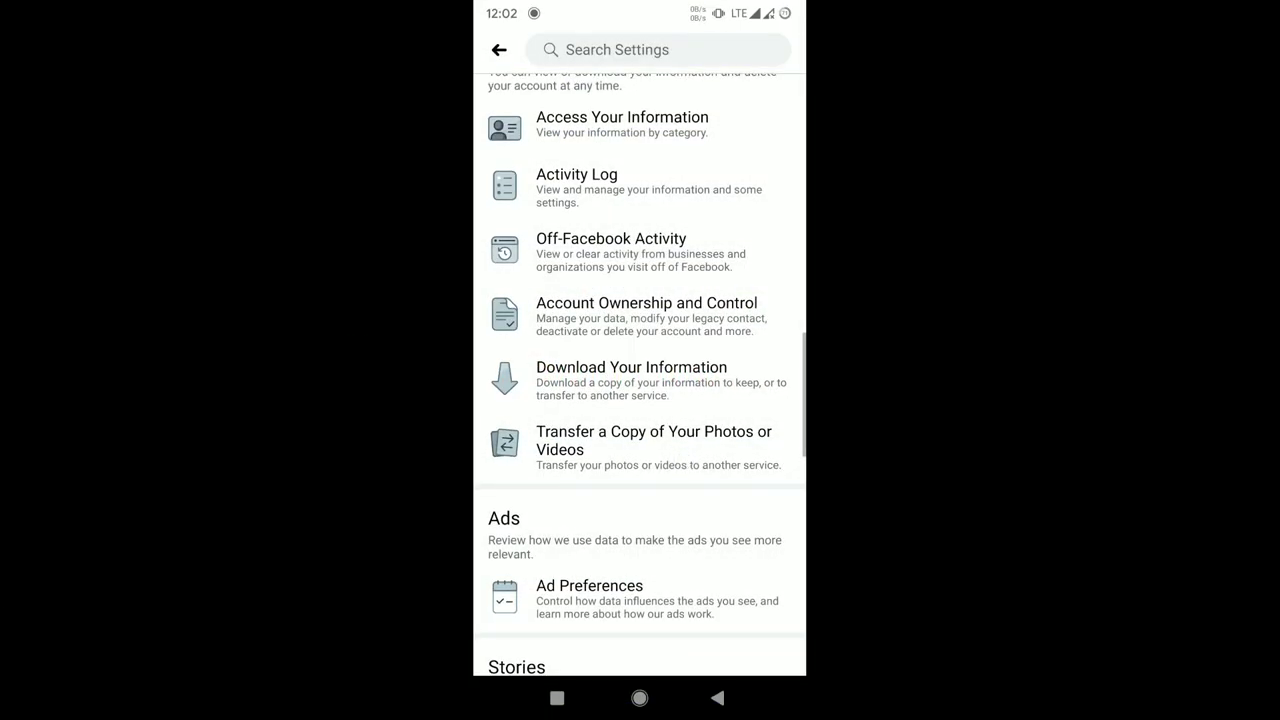
In Ad Preferences review the Your Information profile field toggles, then return.
click(588, 598)
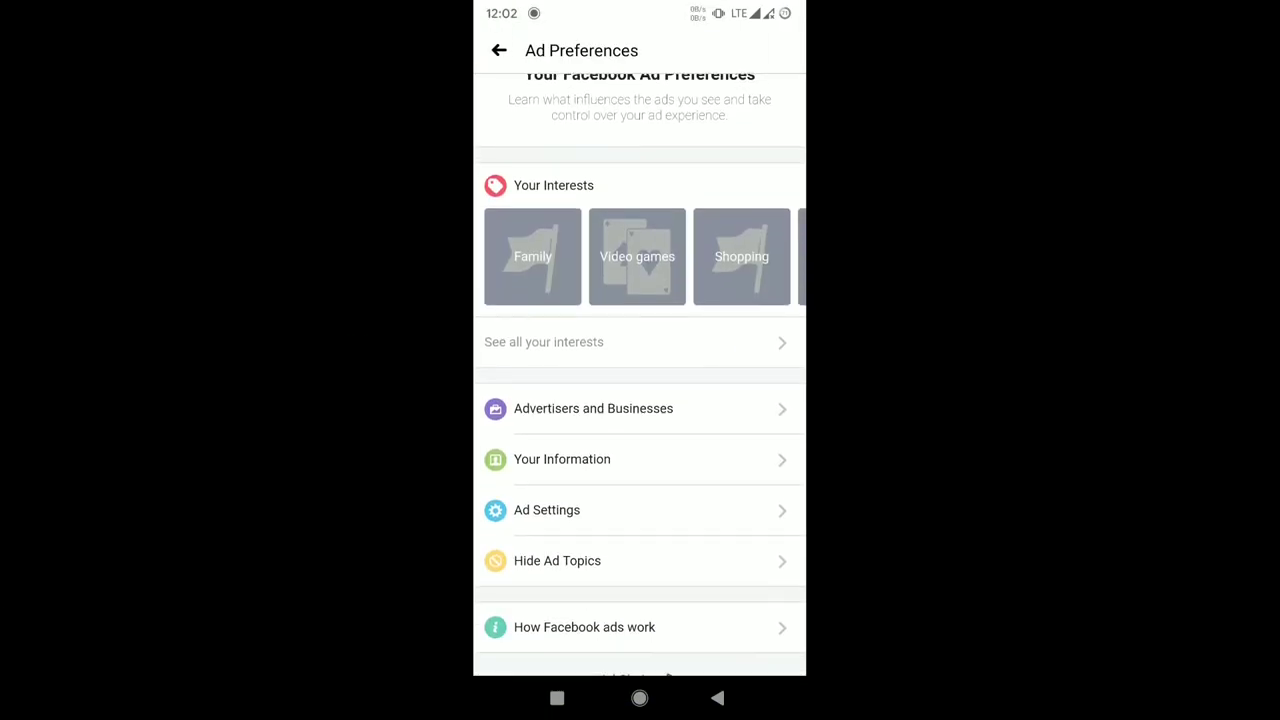
scroll(down, 3)
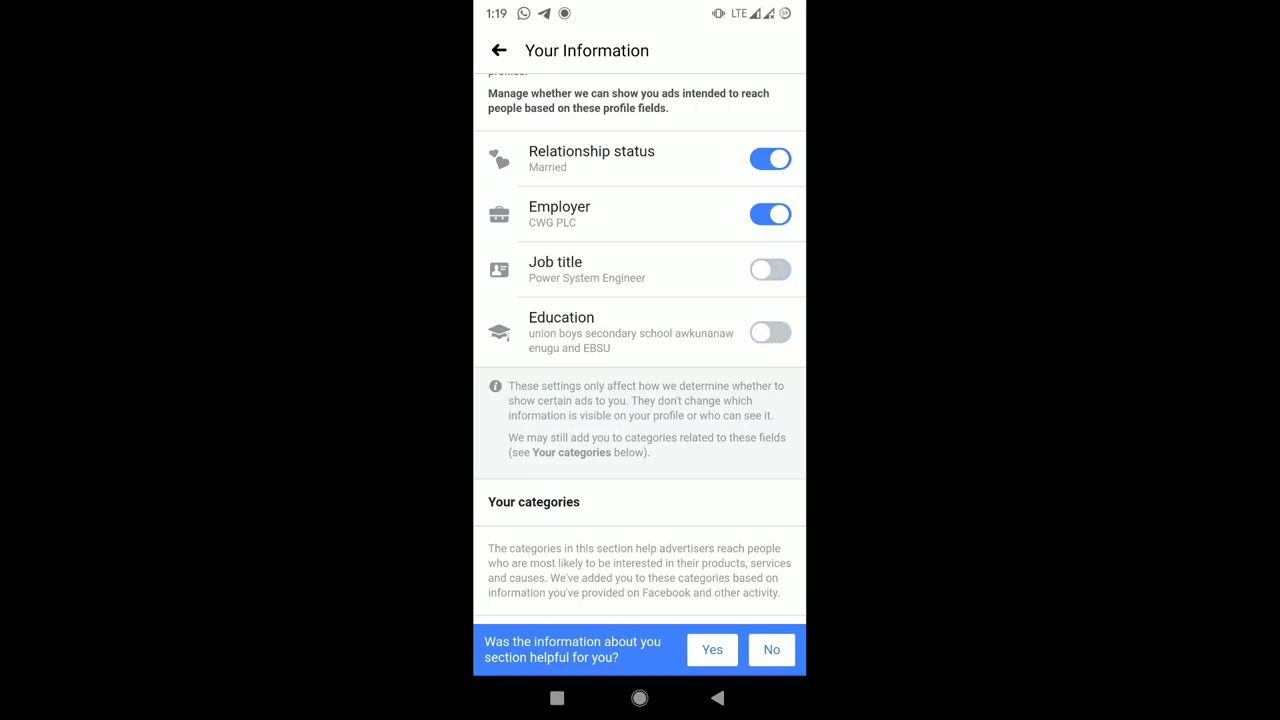
click(770, 214)
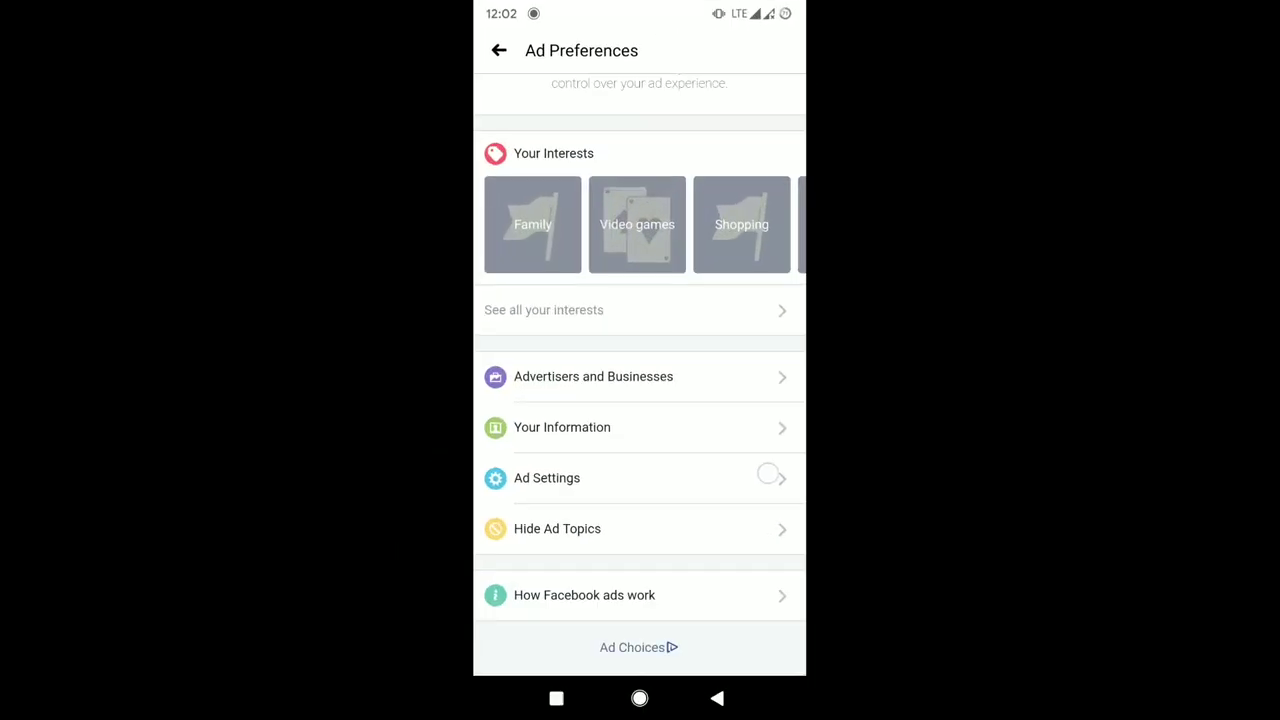
In Ad Settings set 'ads based on data from partners' to Not allowed, save, and tap Done.
click(548, 476)
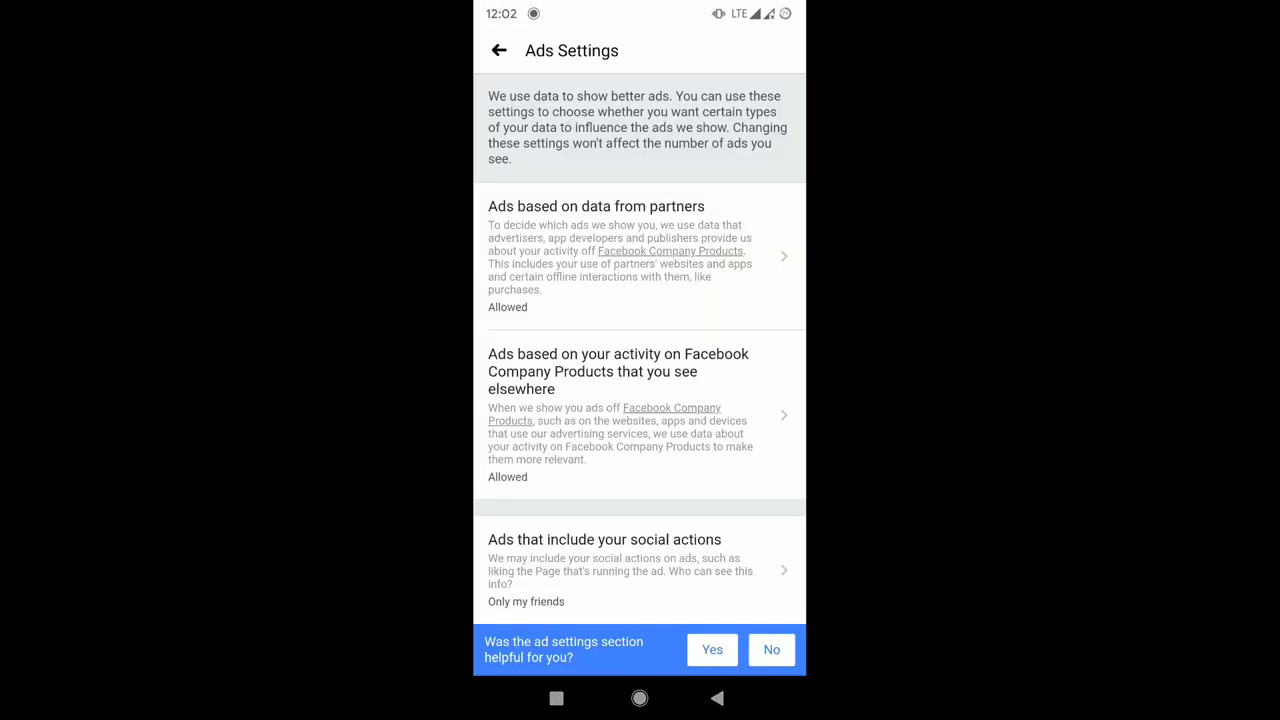
click(640, 256)
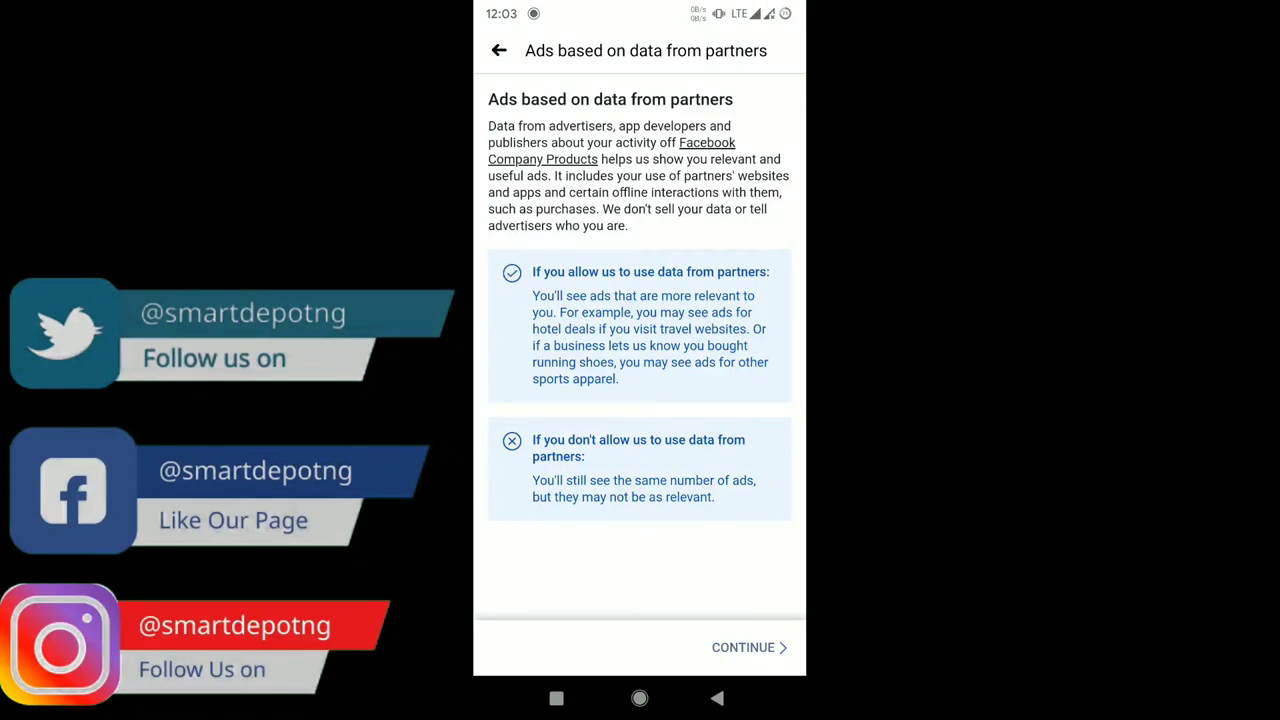
click(744, 648)
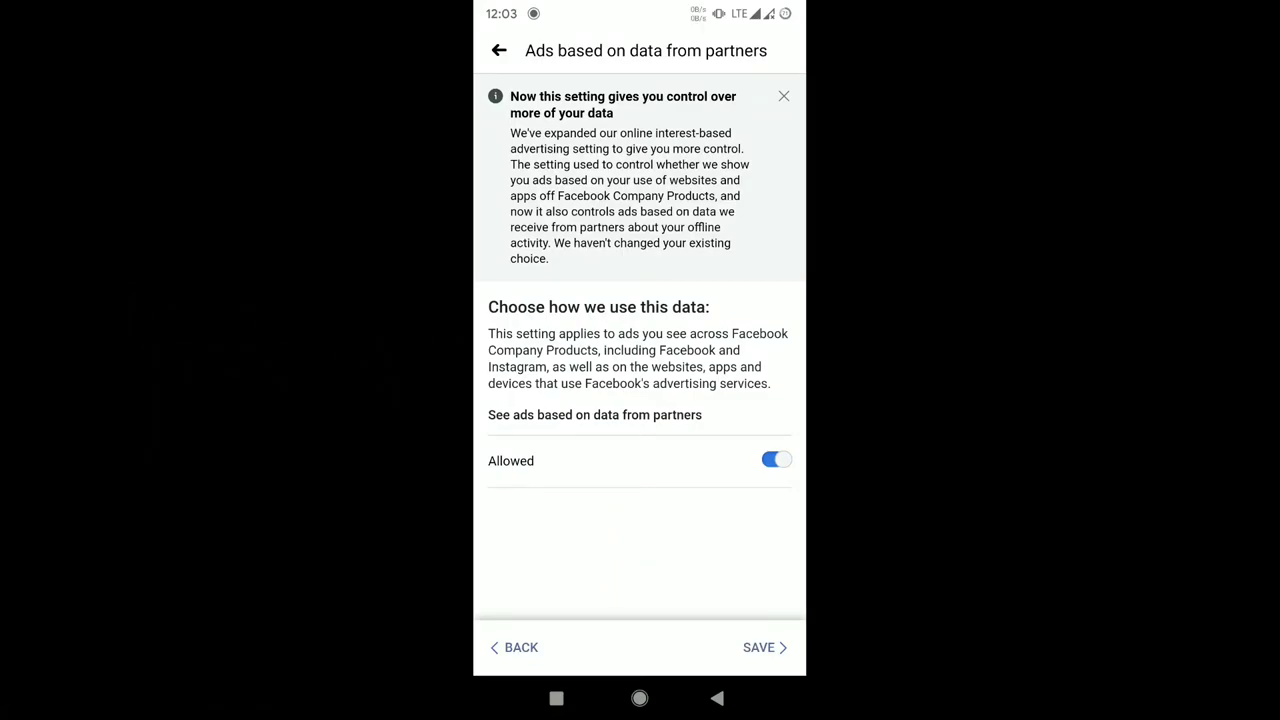
click(776, 458)
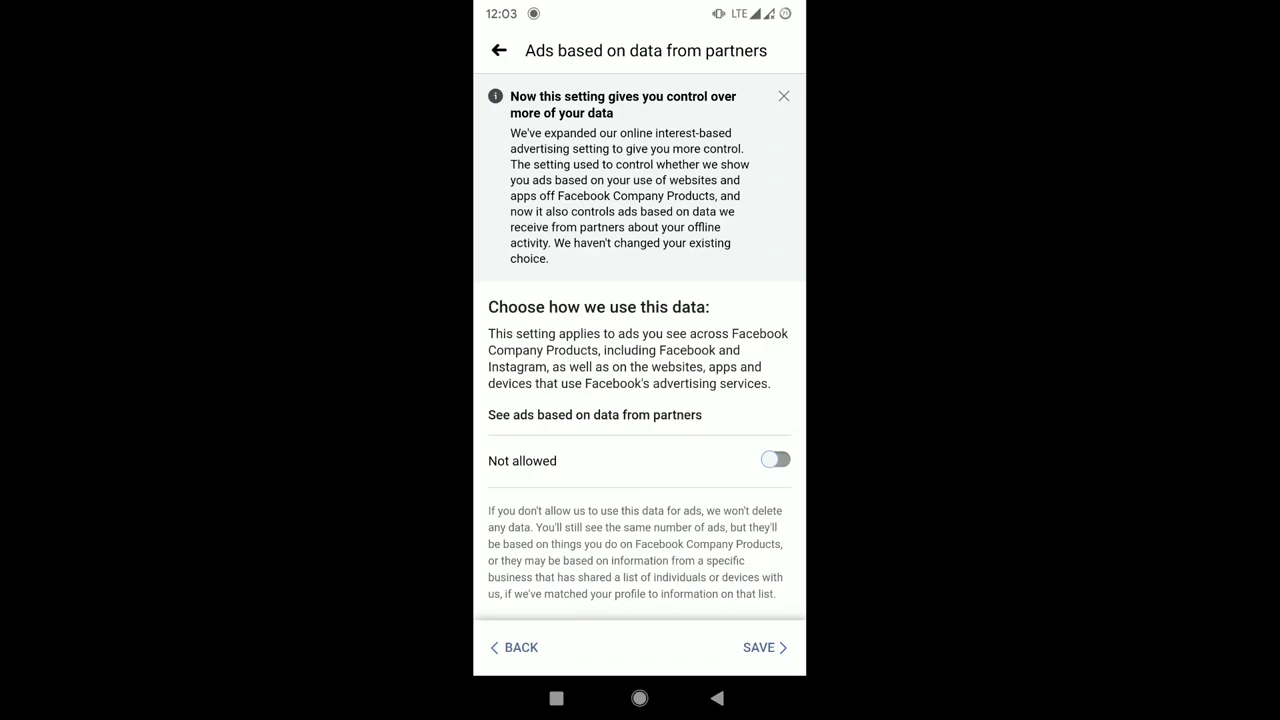
click(758, 648)
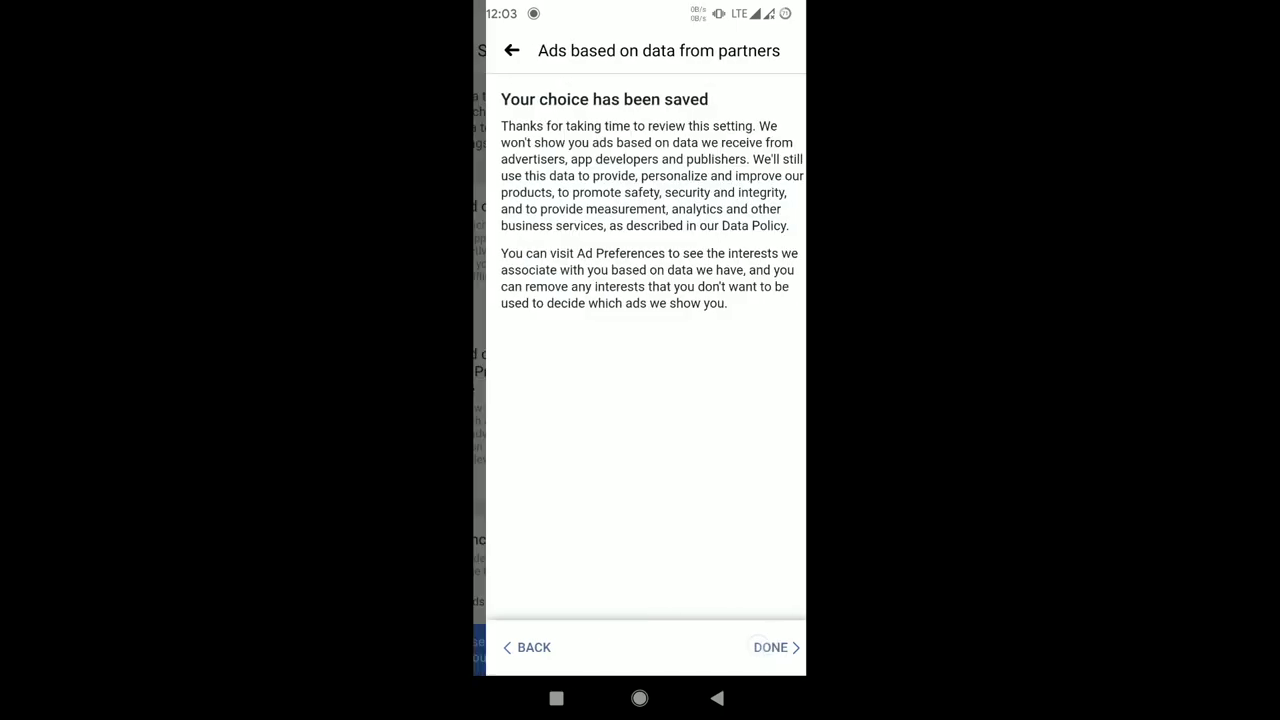
click(770, 648)
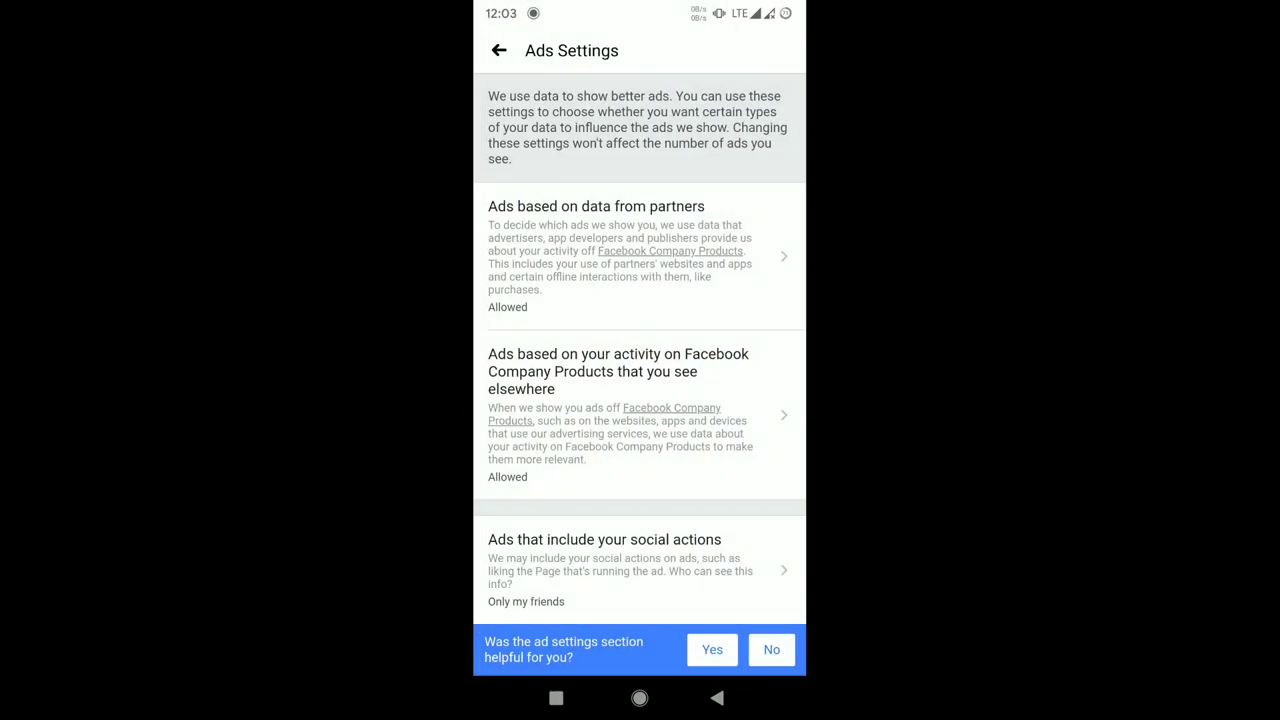
Set 'Ads that include your social actions' to No one and return to Ad Preferences.
click(604, 540)
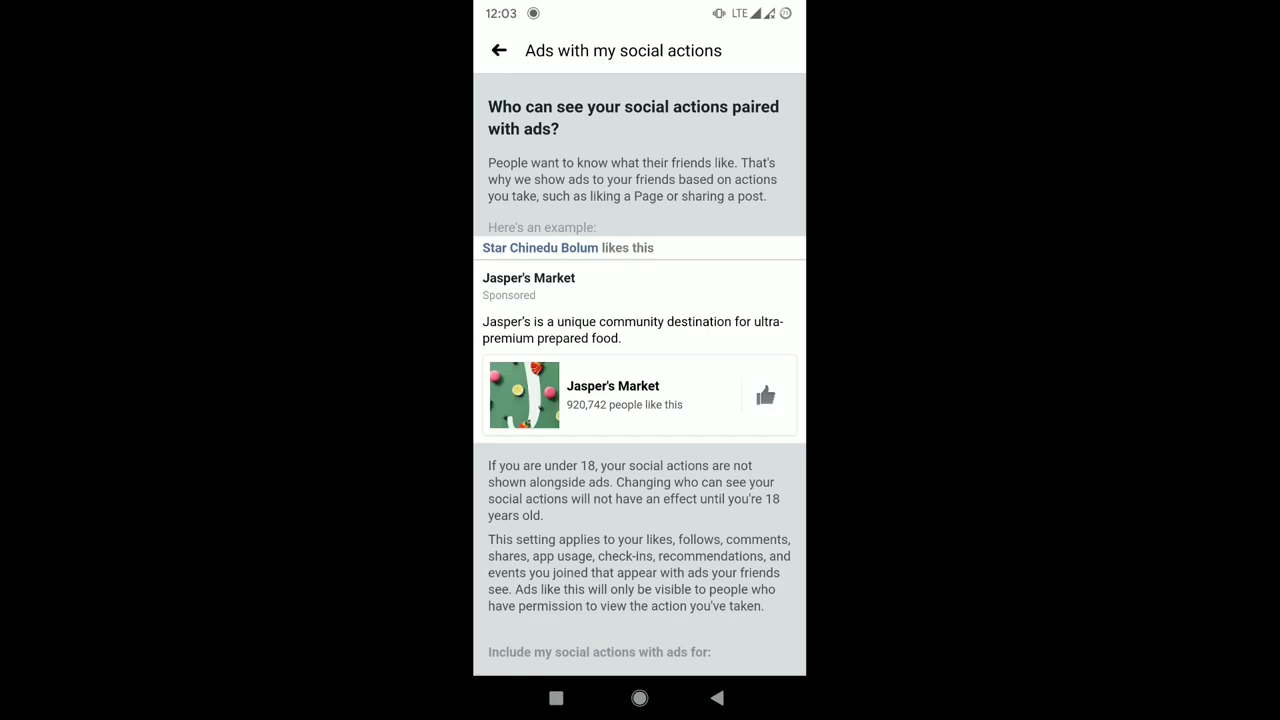
scroll(down, 3)
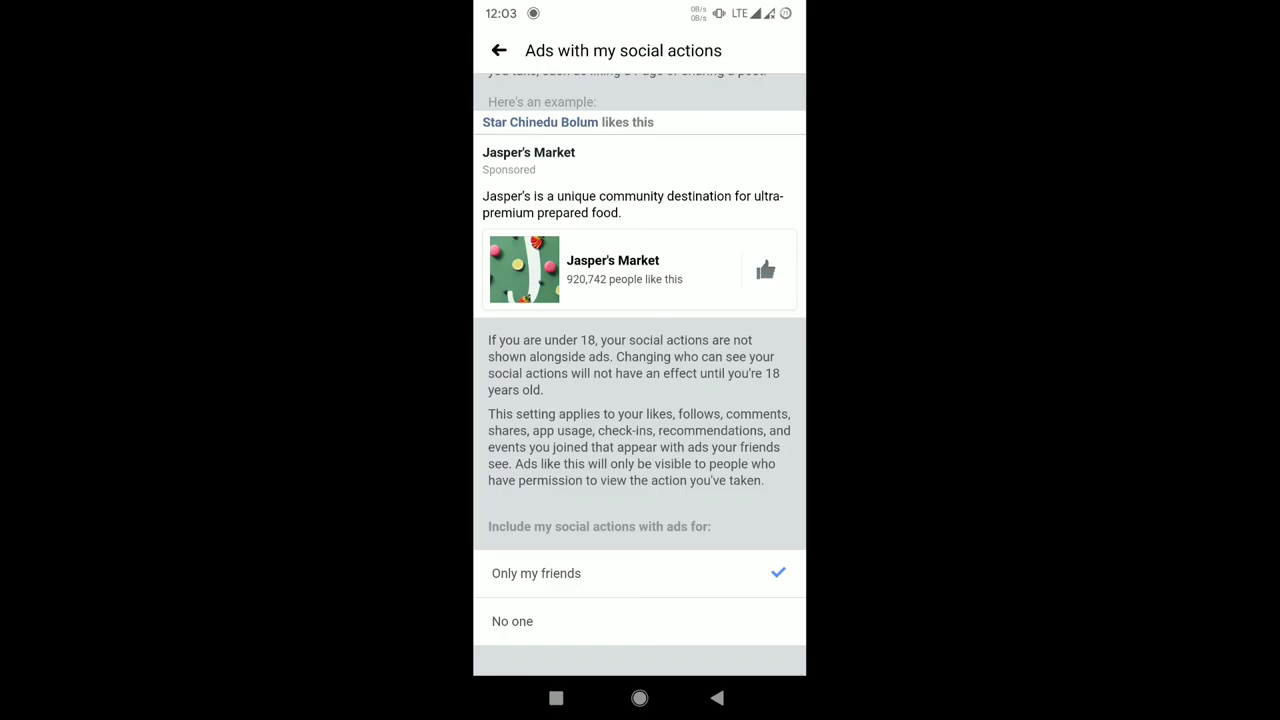
click(512, 620)
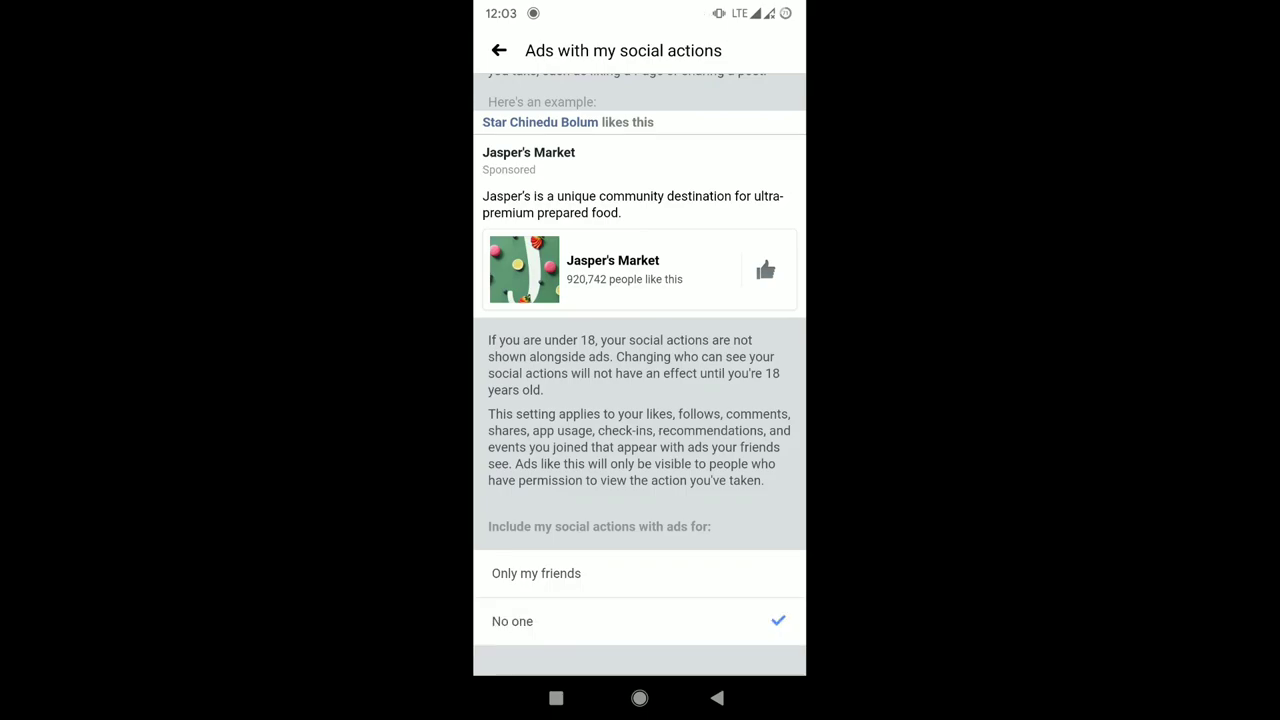
click(500, 50)
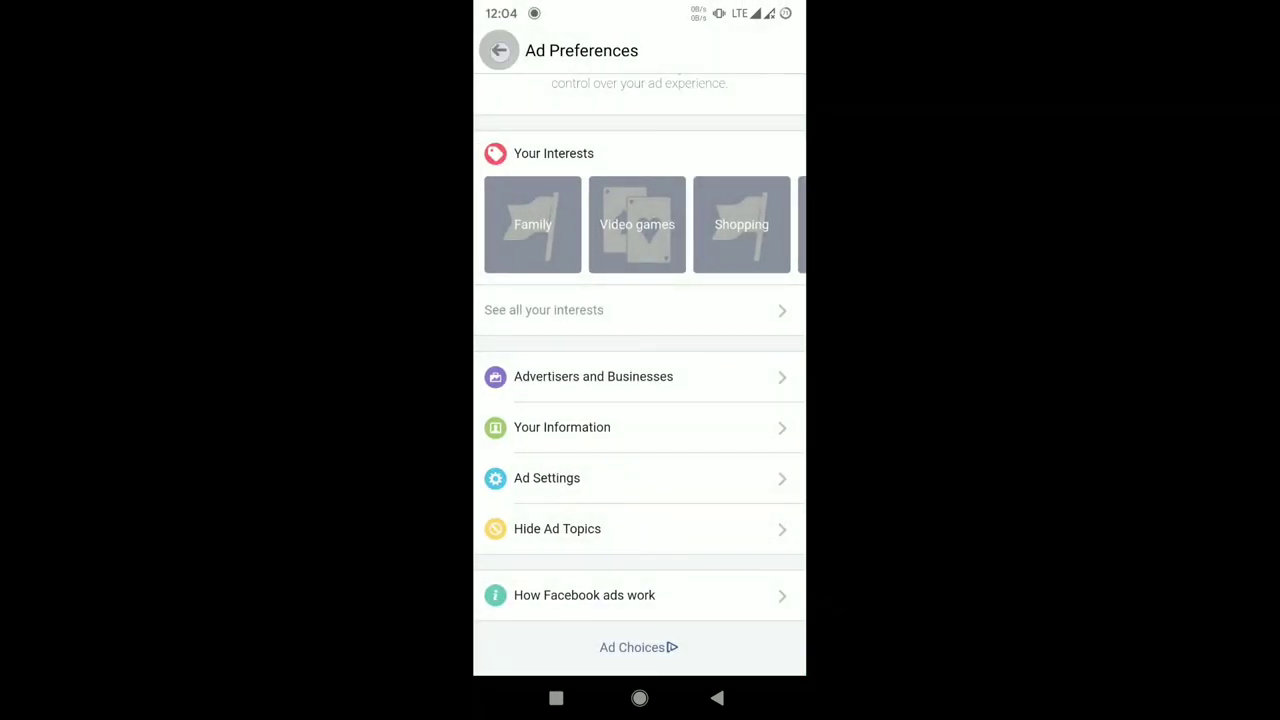
In Off-Facebook Activity, verify the Future Off-Facebook Activity switch is off via Manage Future Activity.
click(500, 50)
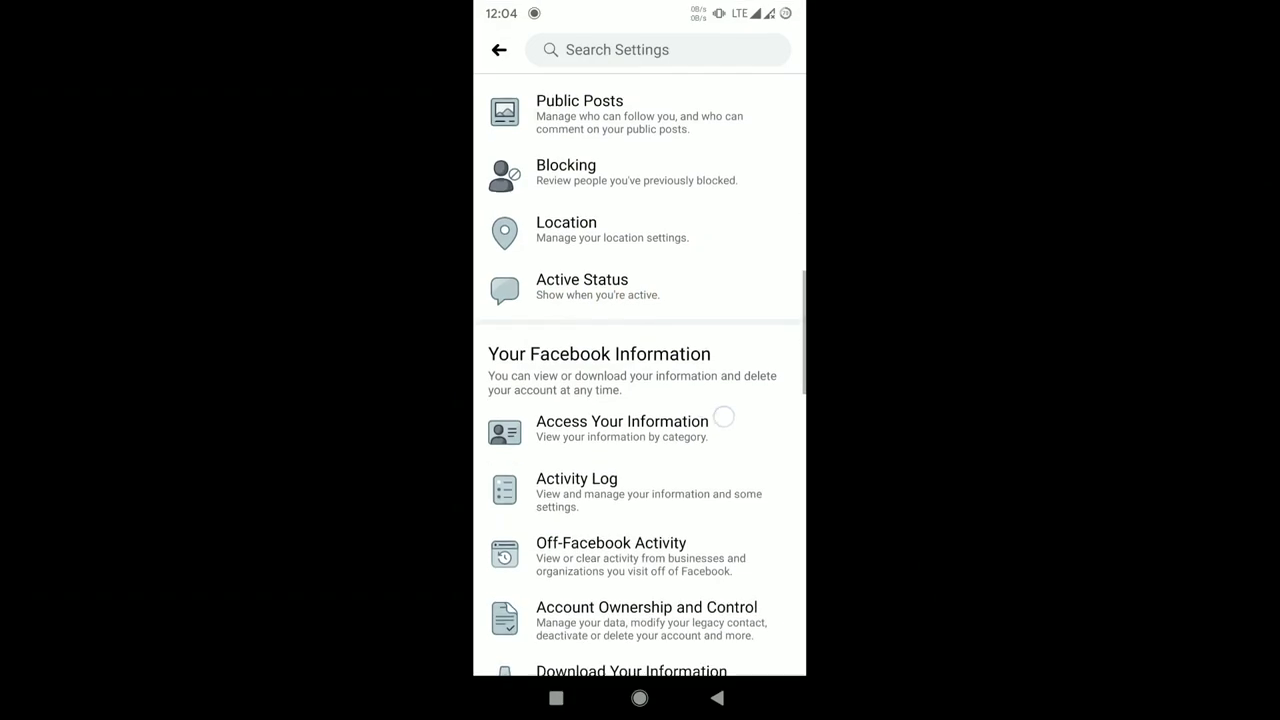
click(610, 542)
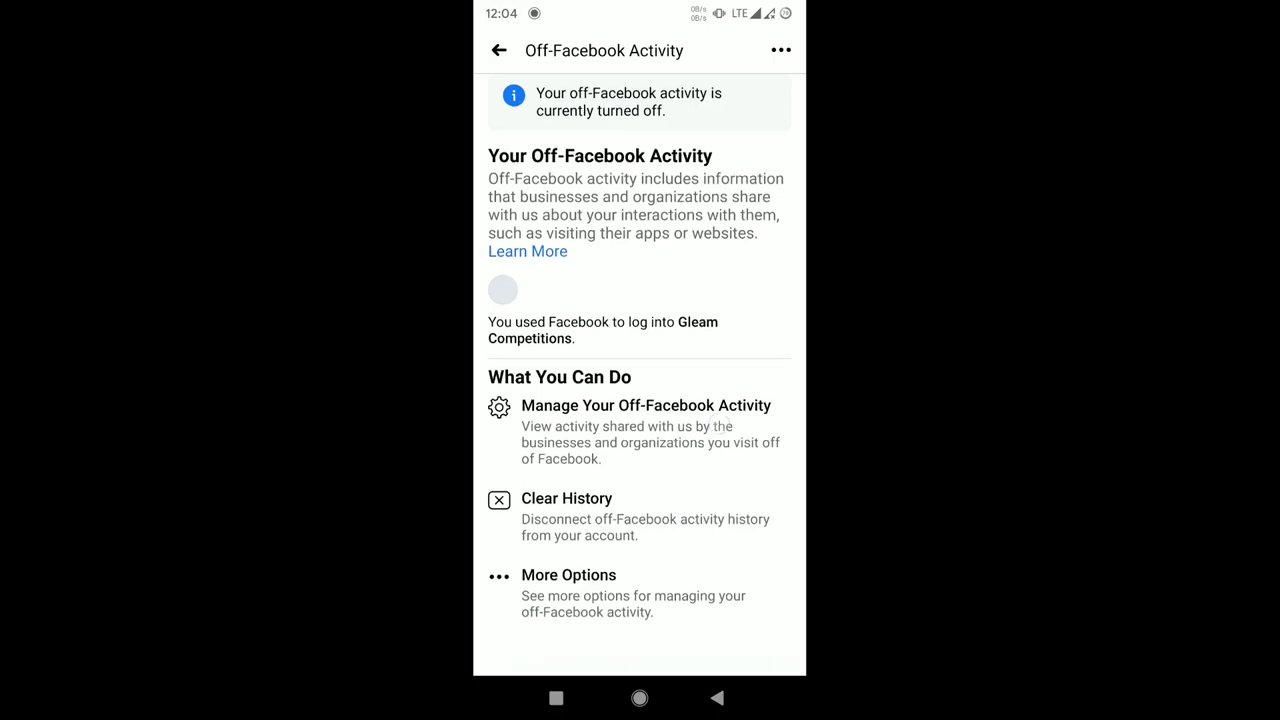
click(566, 498)
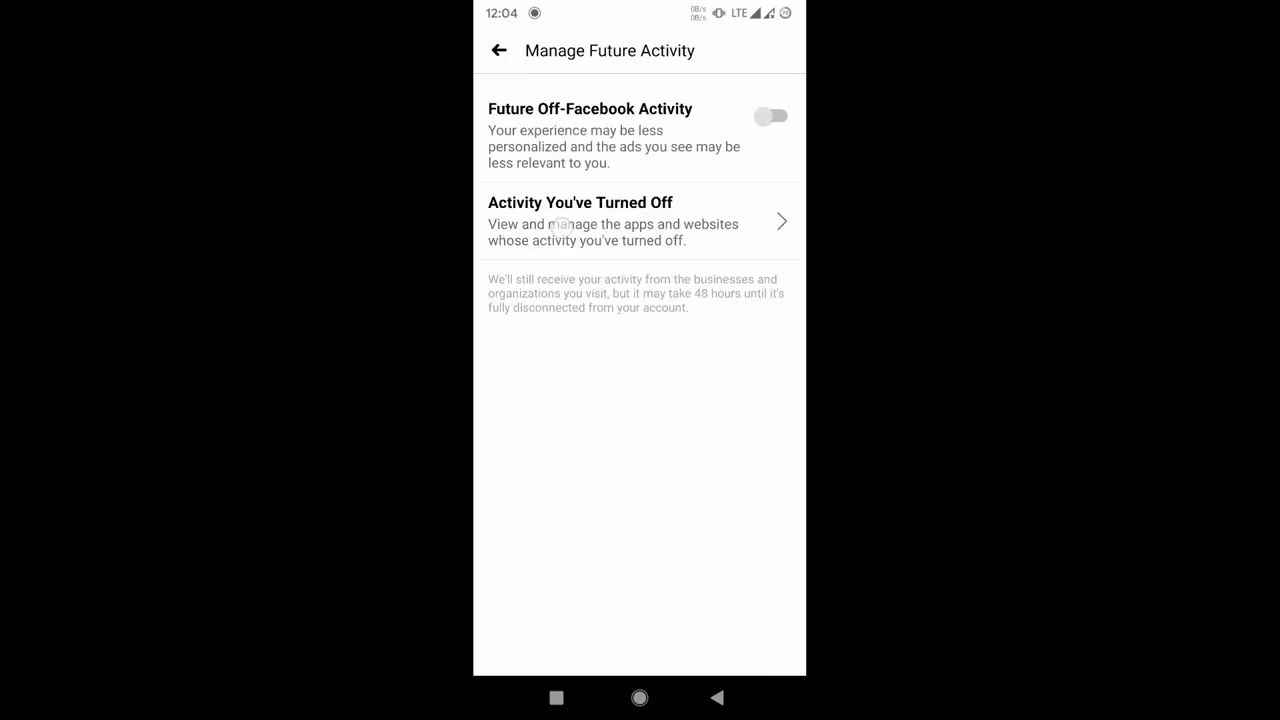
click(640, 220)
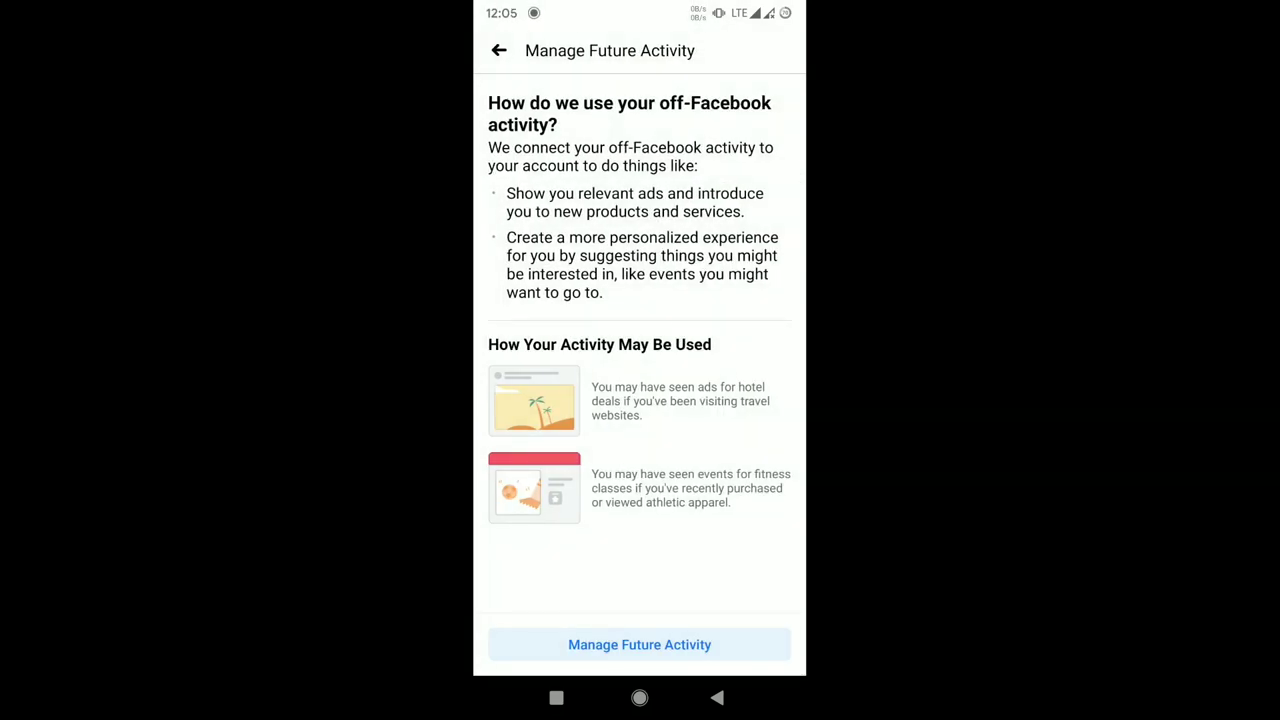
click(640, 644)
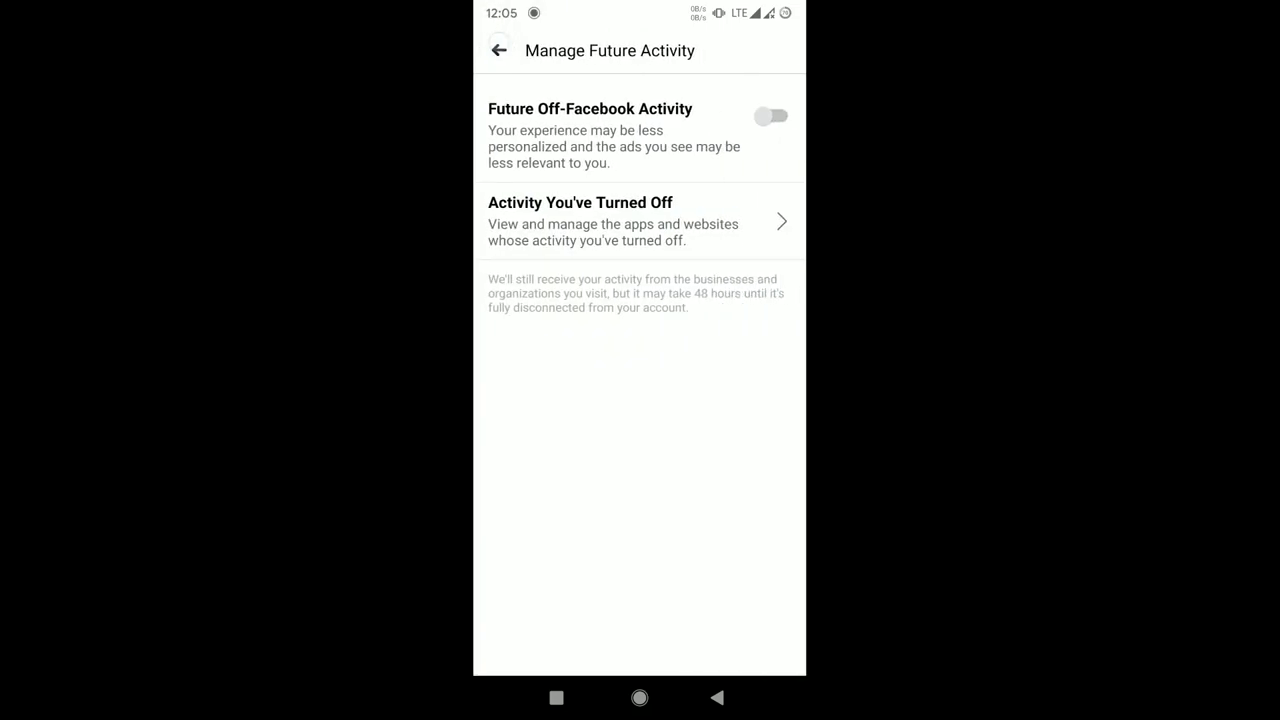
click(640, 220)
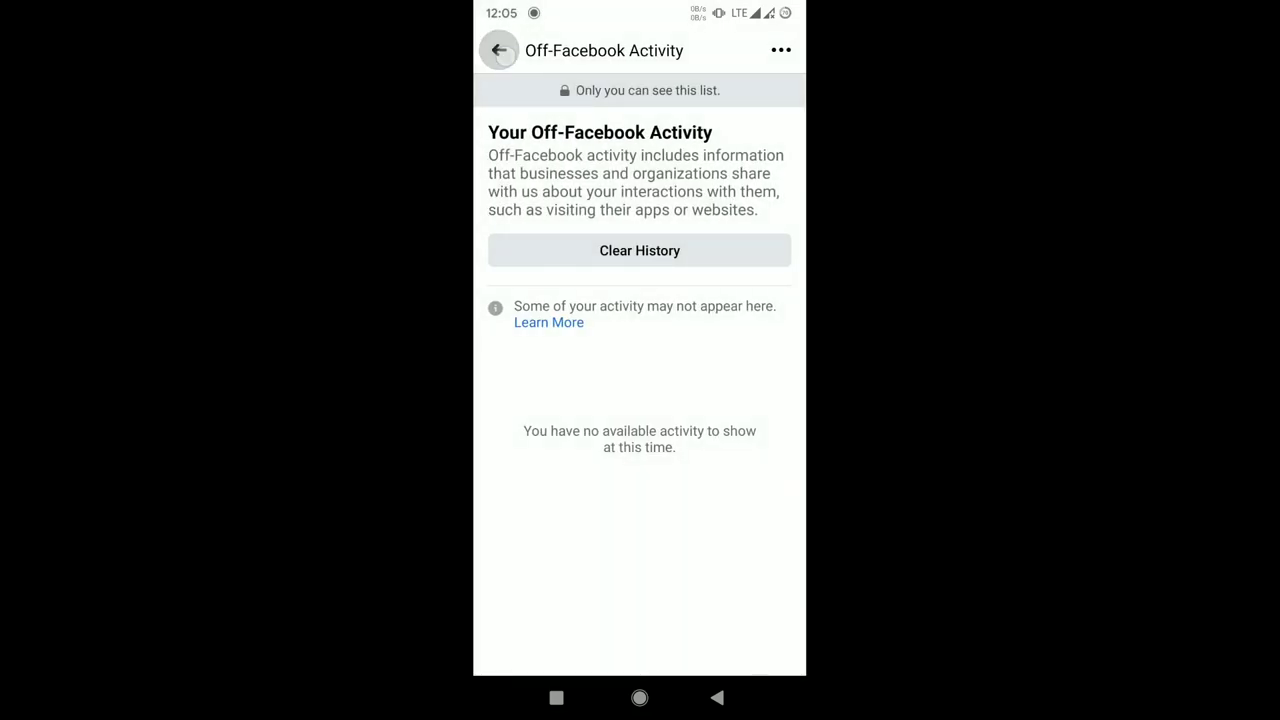
Go back to Privacy Settings and scroll to 'How People Find and Contact You'.
click(500, 50)
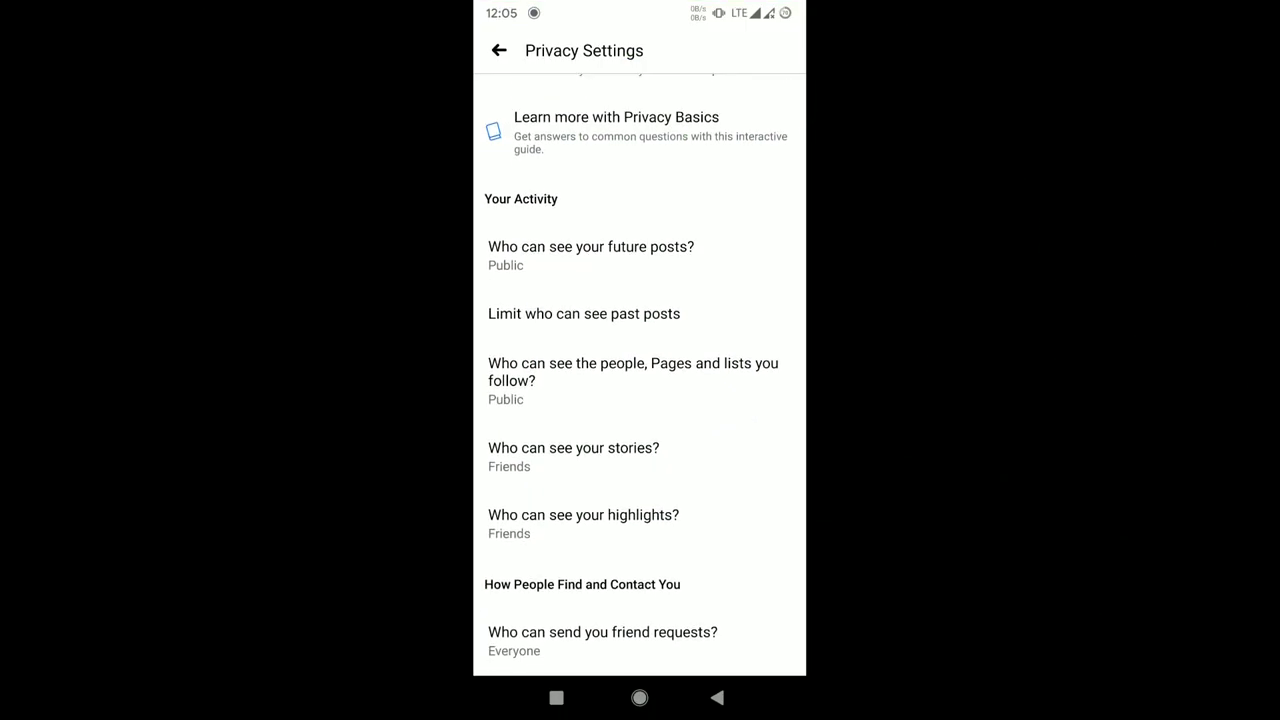
scroll(down, 3)
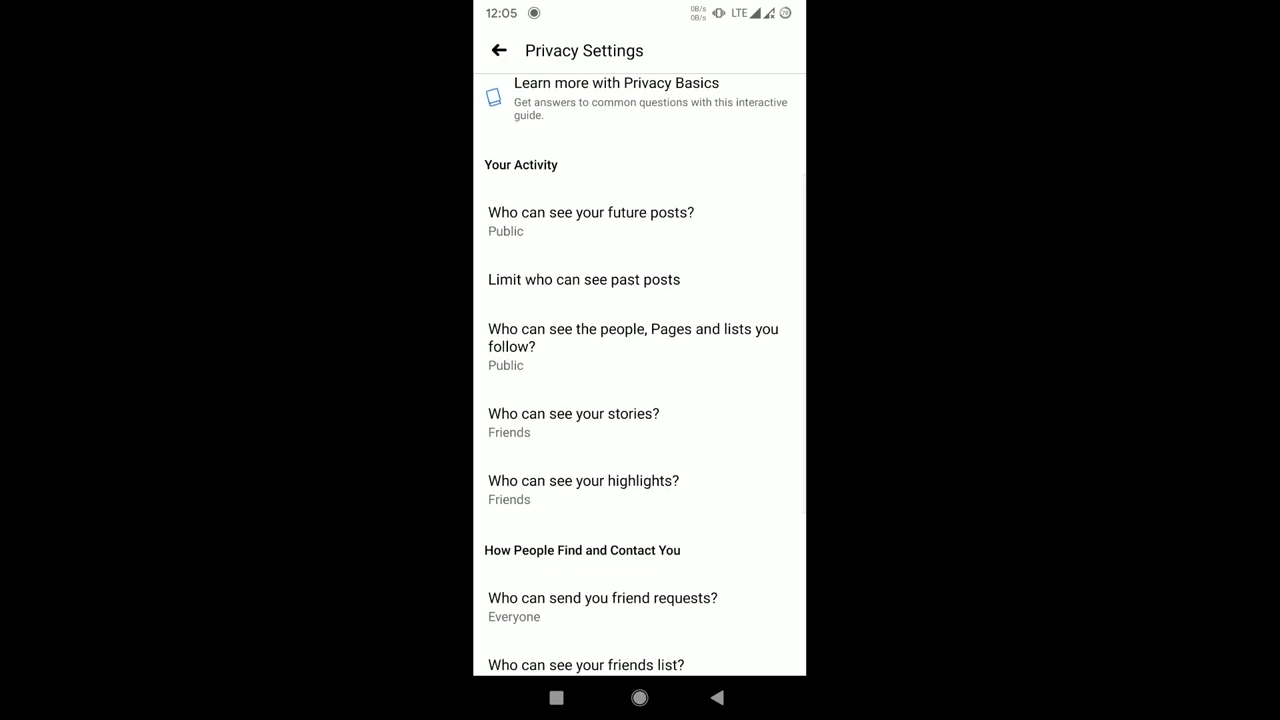
scroll(down, 3)
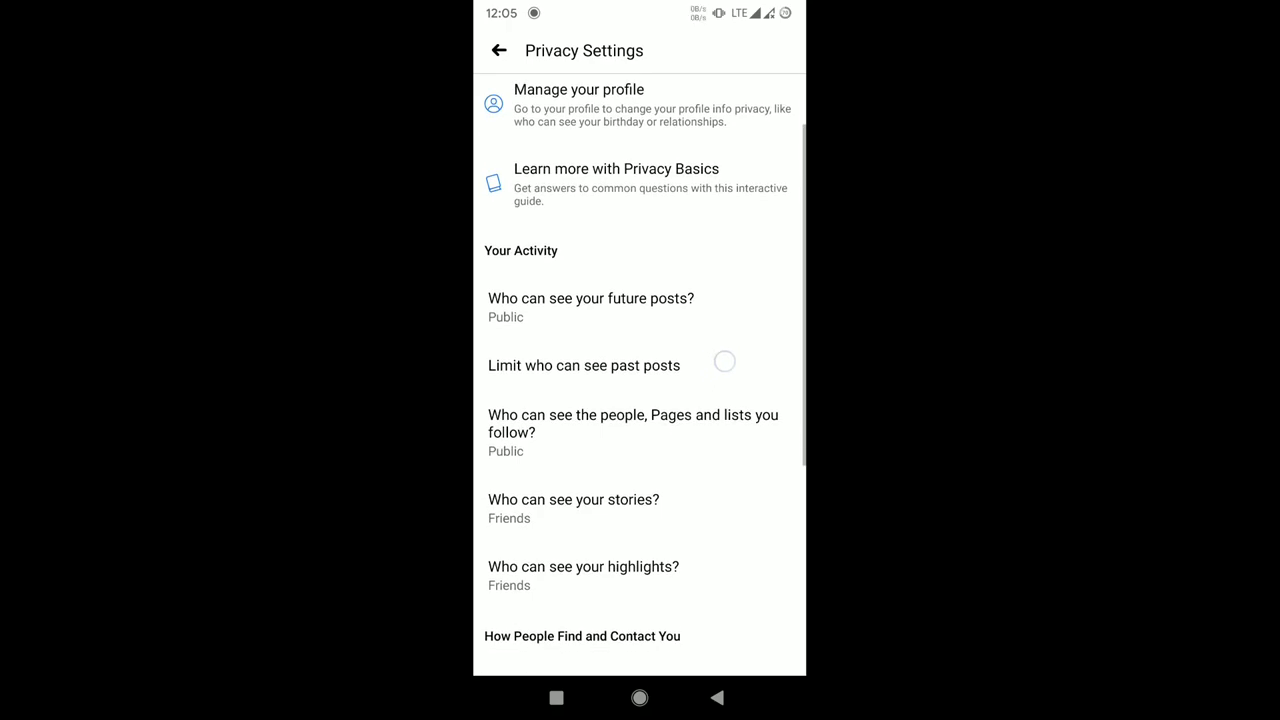
scroll(down, 3)
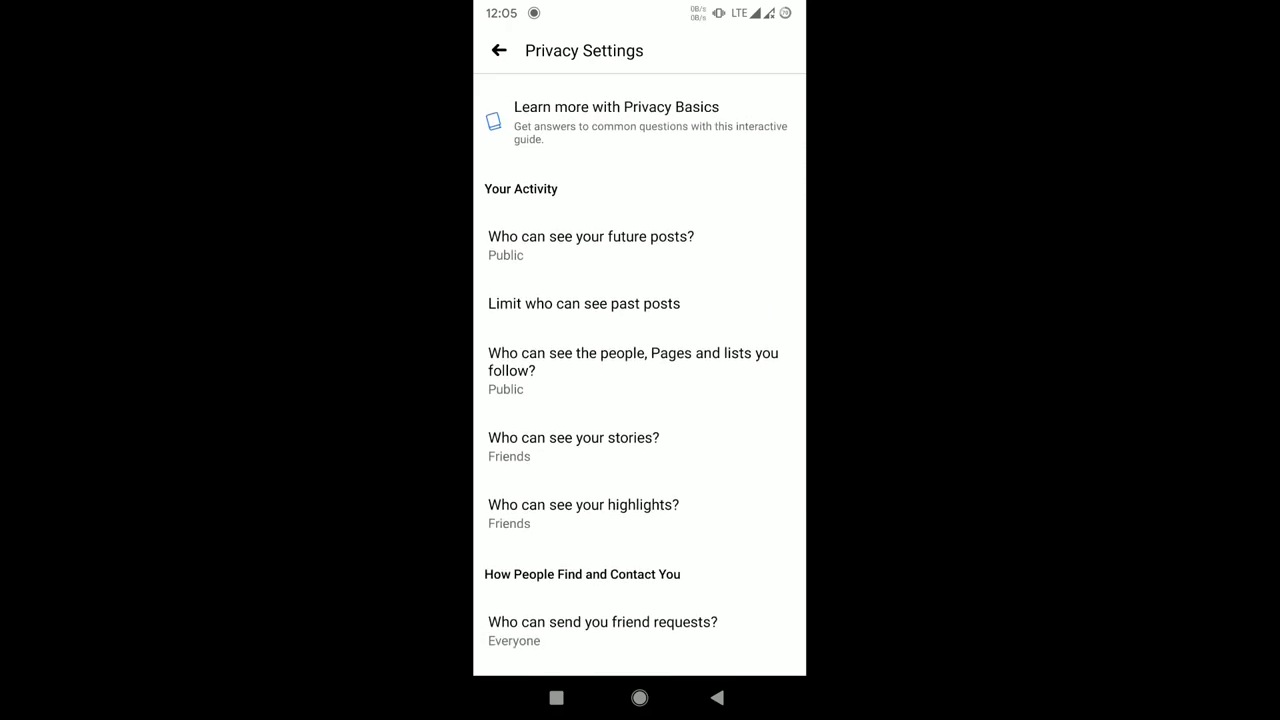
scroll(down, 3)
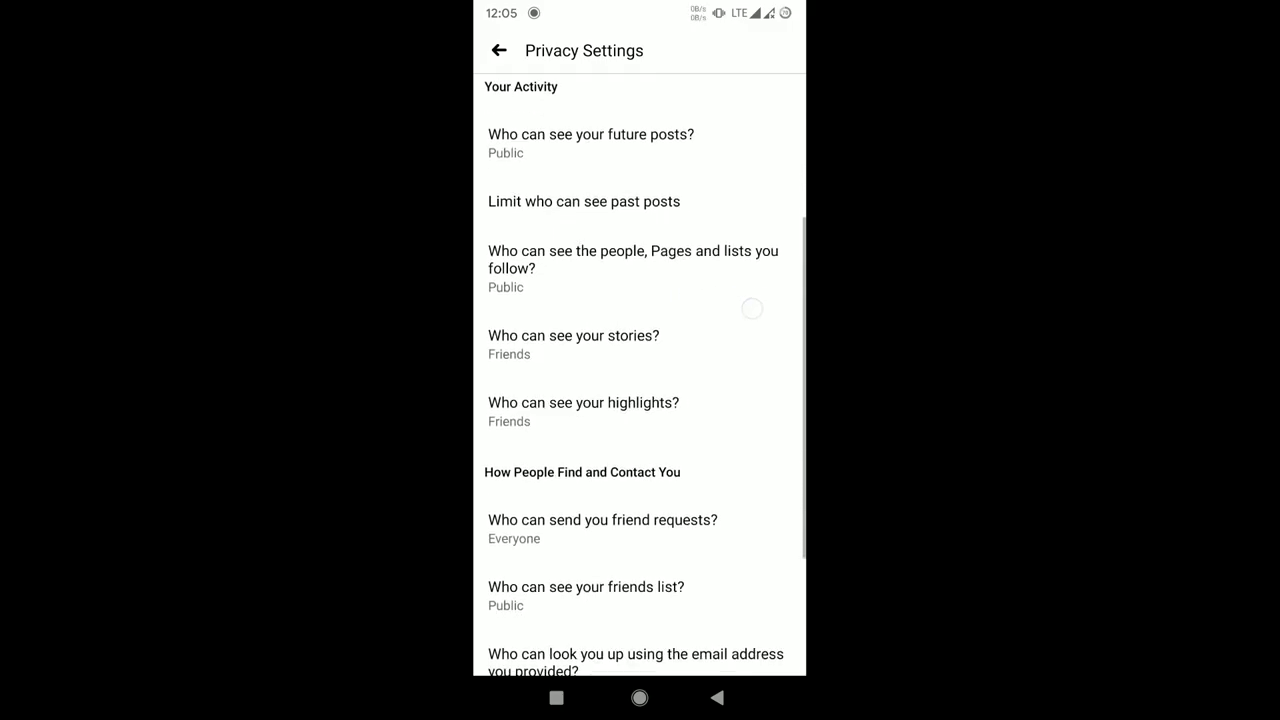
scroll(down, 3)
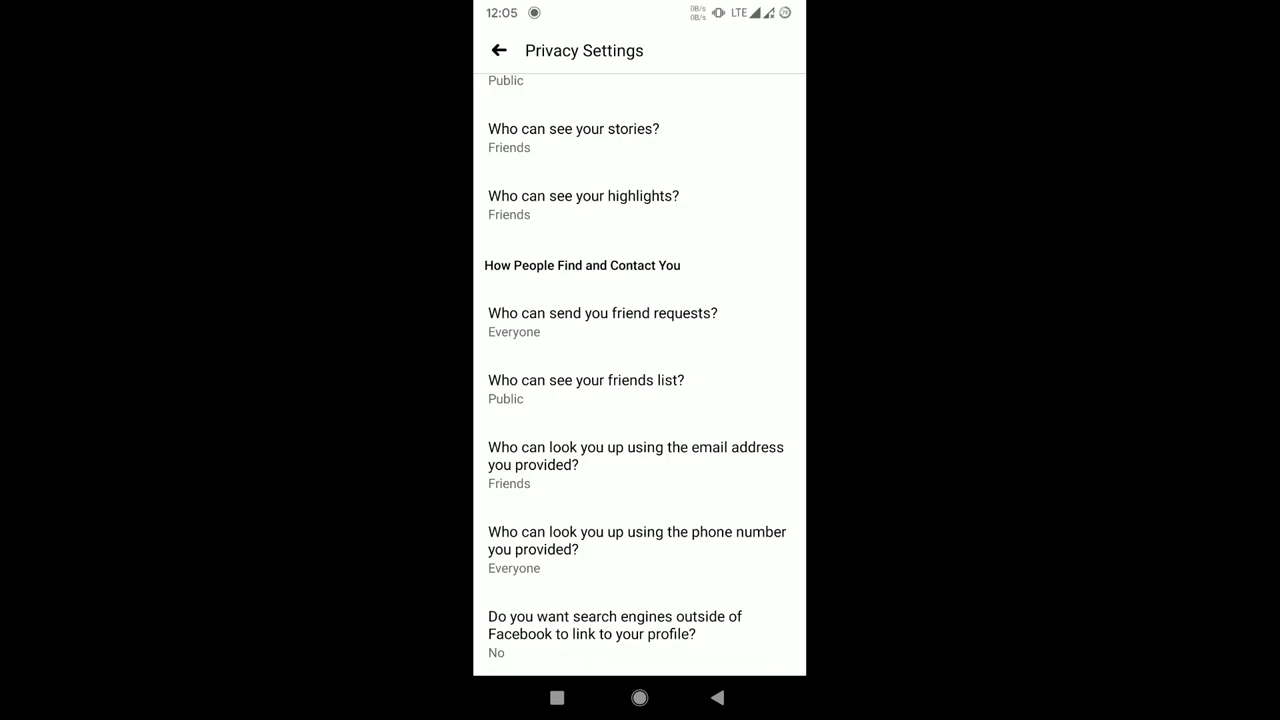
Set 'Who can look you up using your phone number' to Friends and return to the settings list.
click(636, 540)
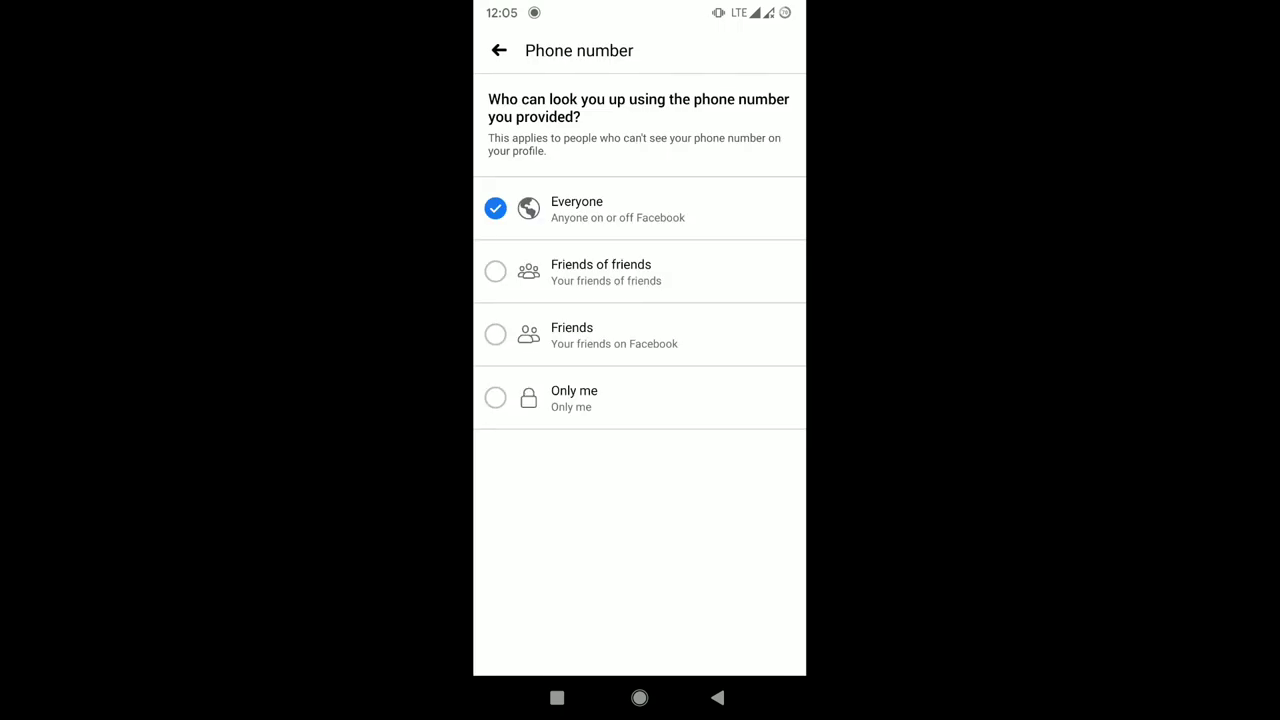
click(496, 336)
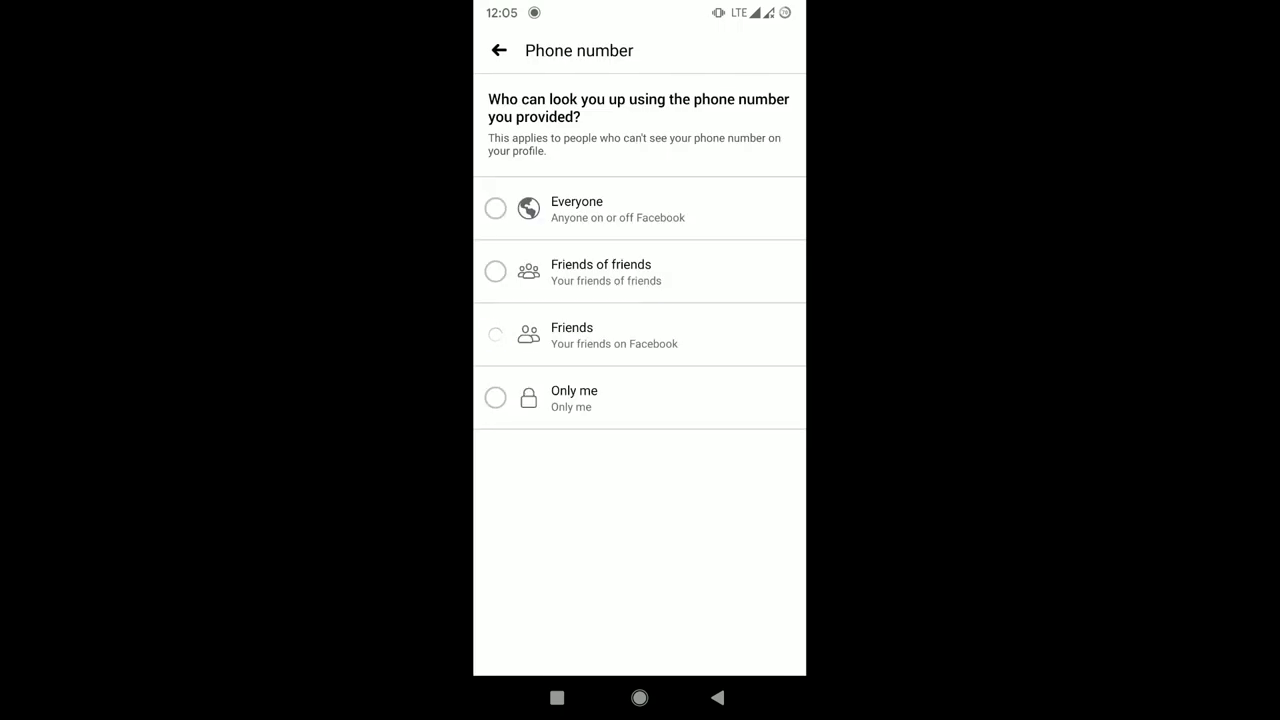
click(496, 334)
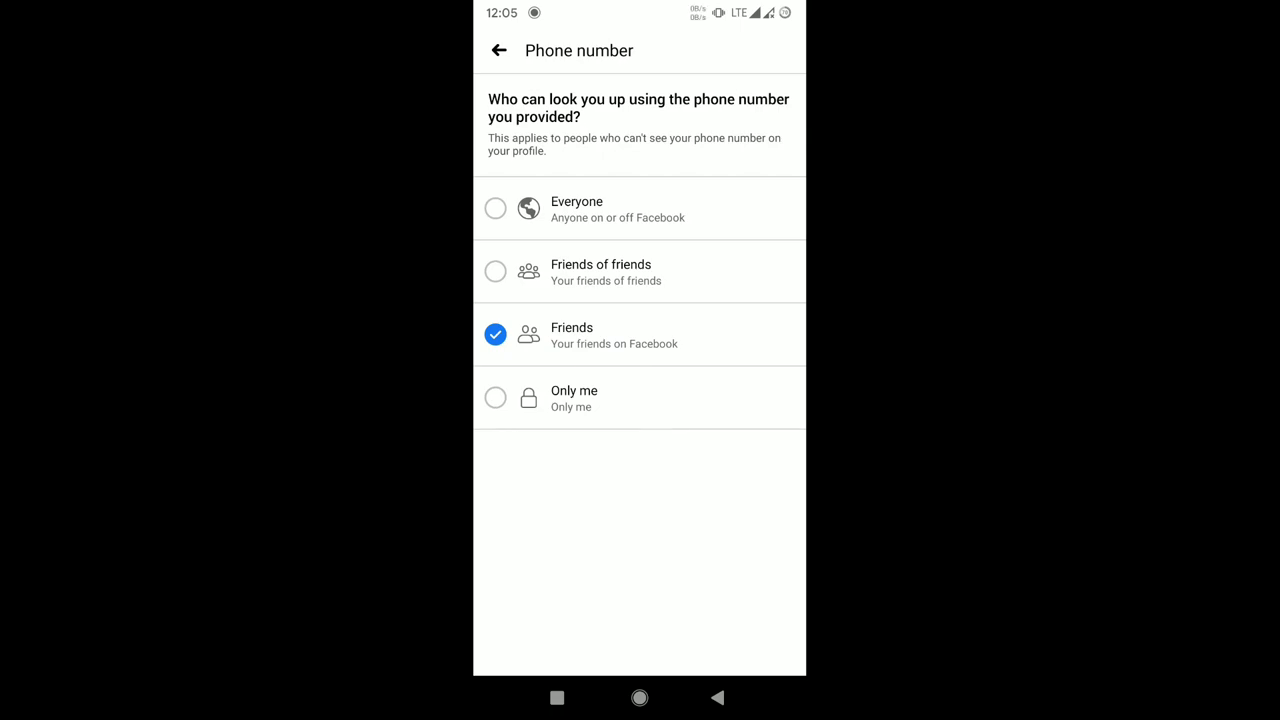
click(498, 50)
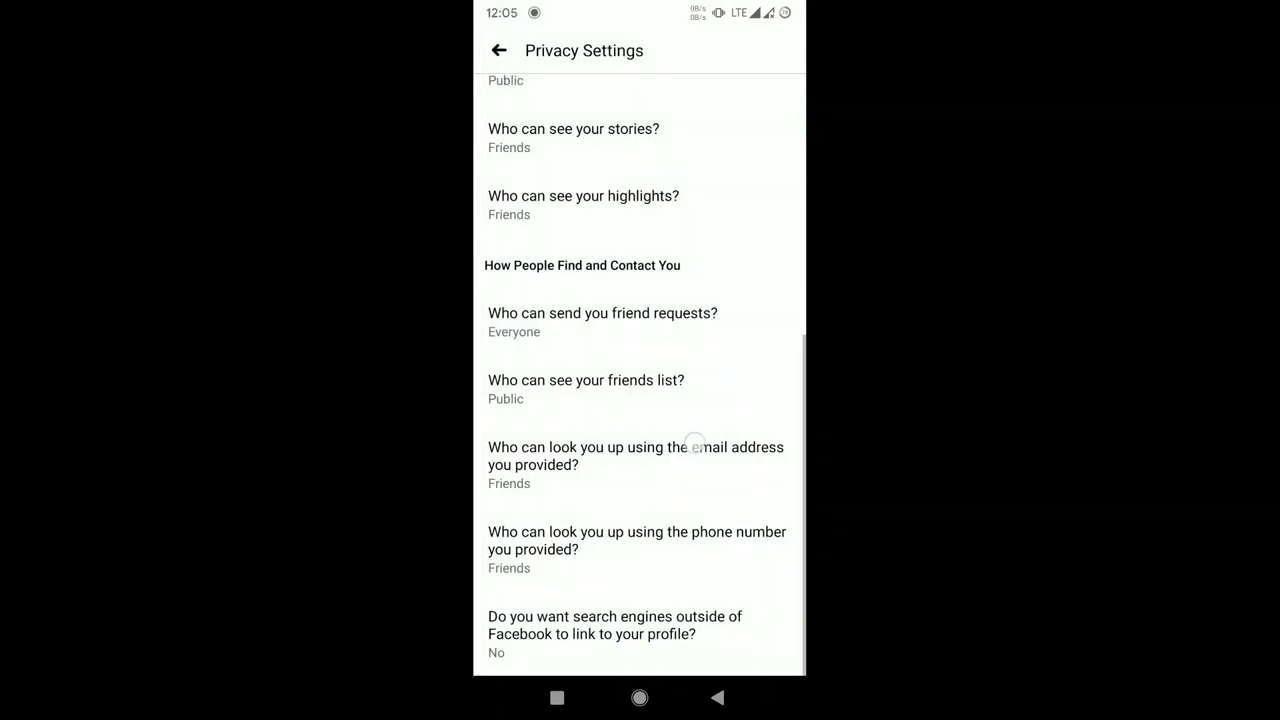
scroll(up, 3)
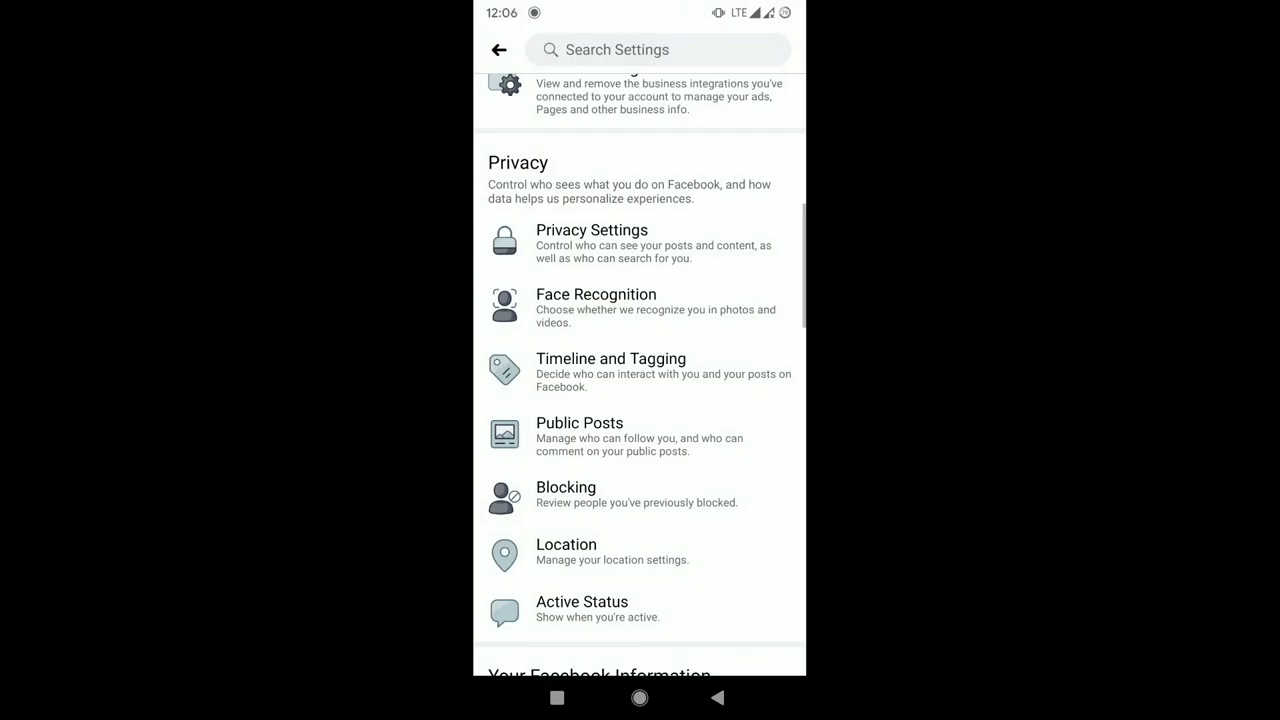
Back out to the Menu, return to the Home news feed and scroll through it.
click(500, 48)
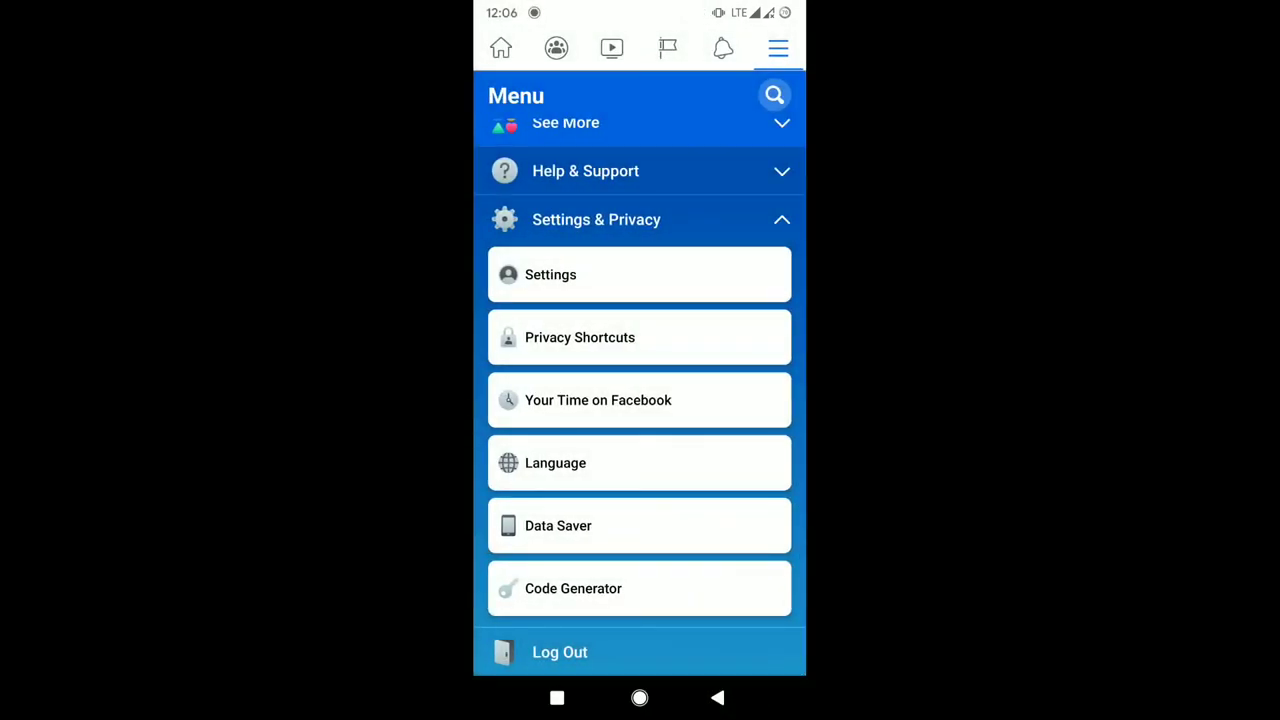
click(500, 48)
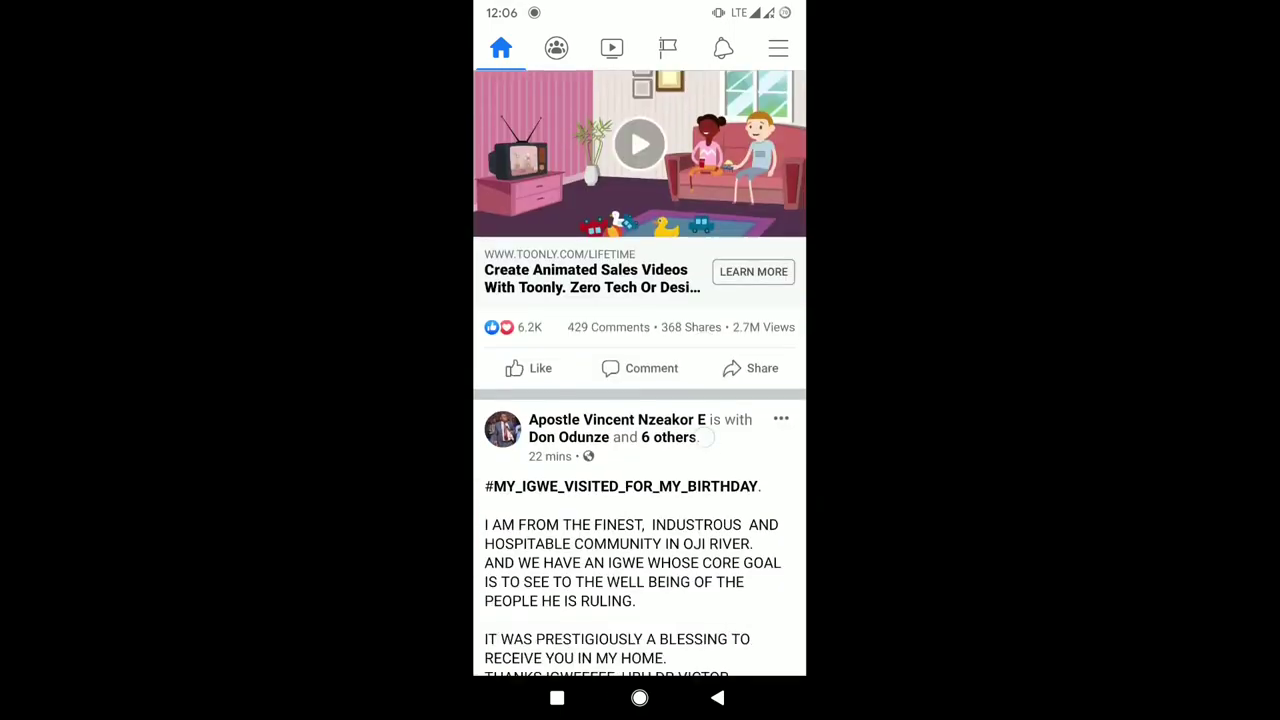
scroll(down, 3)
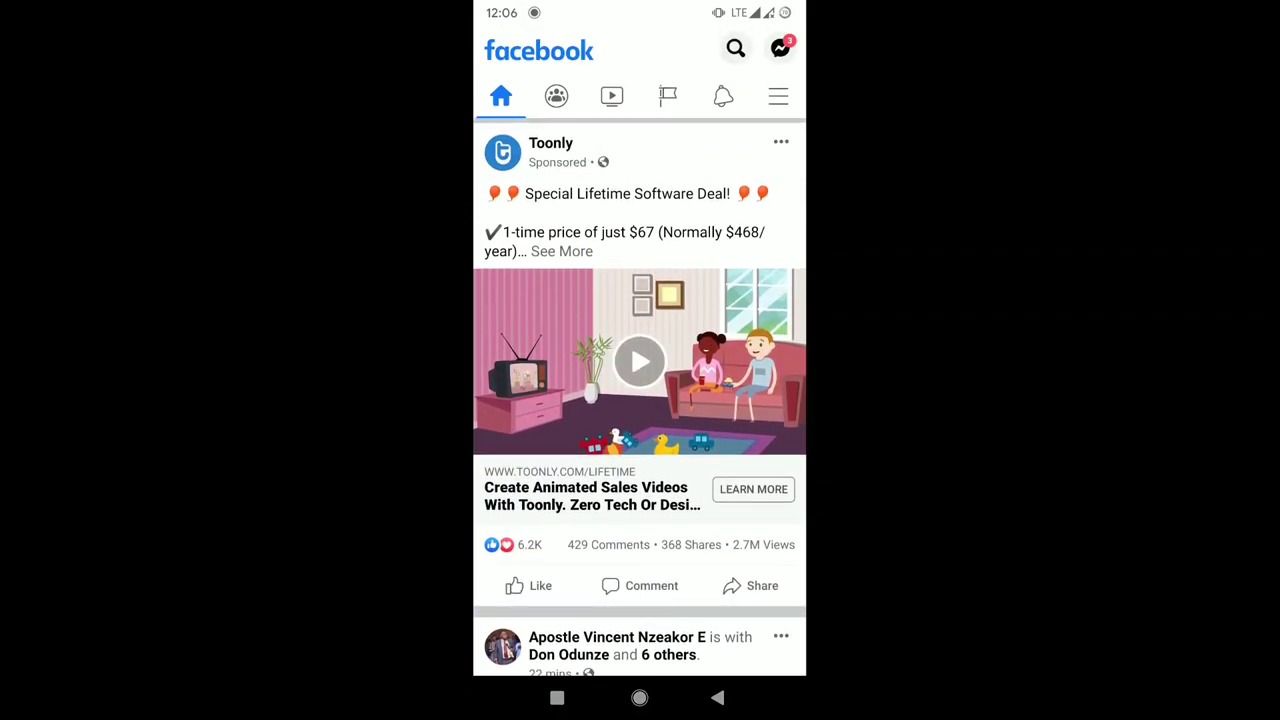
scroll(down, 3)
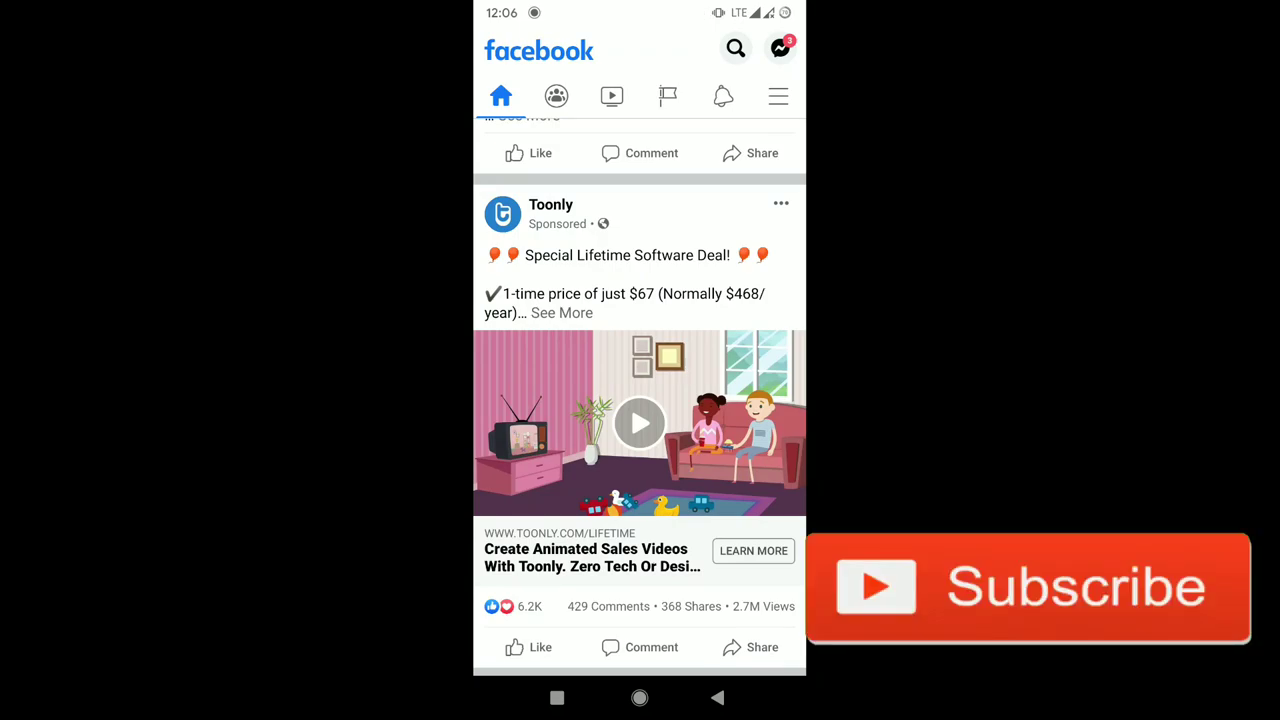
mouse_move(1120, 600)
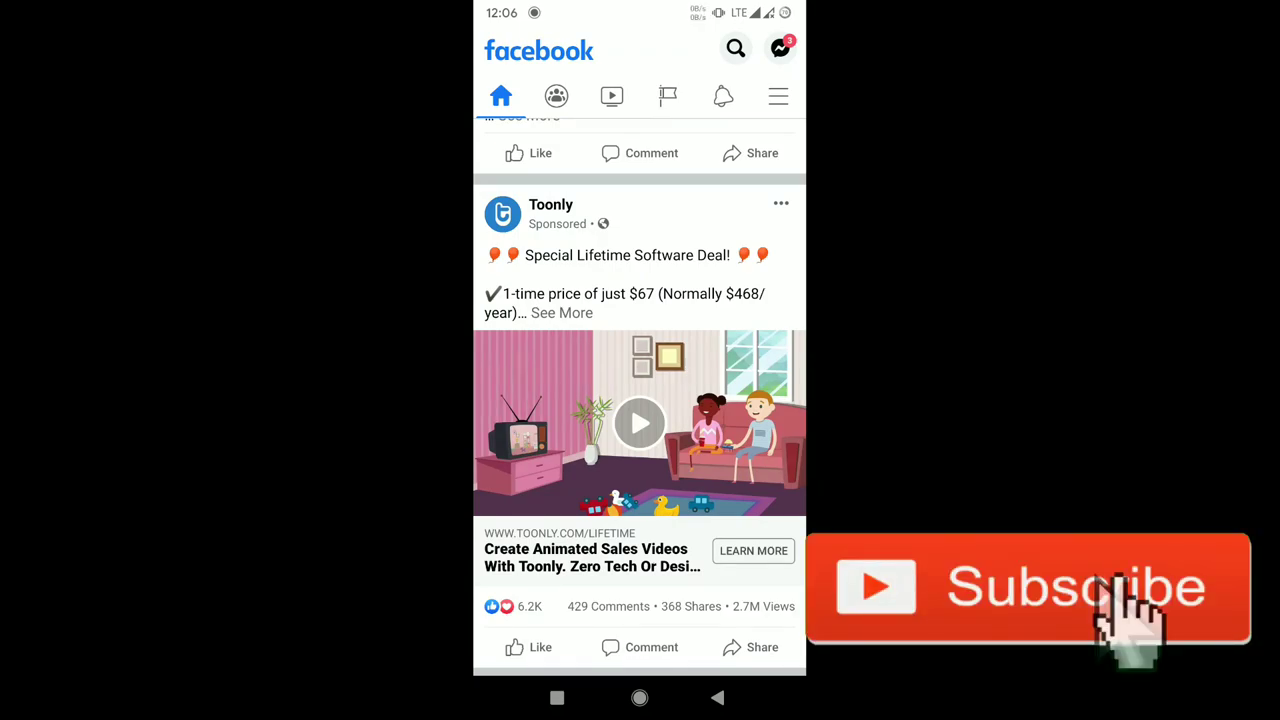